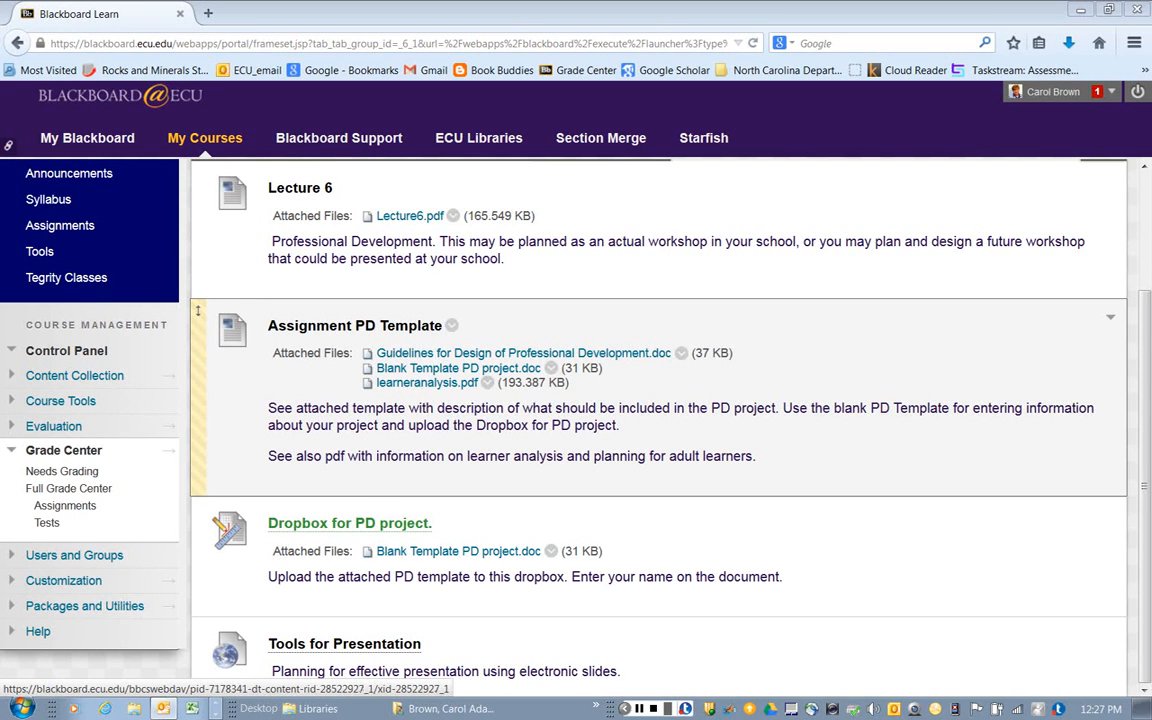
# - Open 'Guidelines for Design of Professional Development.doc' from the Assignment PD Template item
pyautogui.click(523, 352)
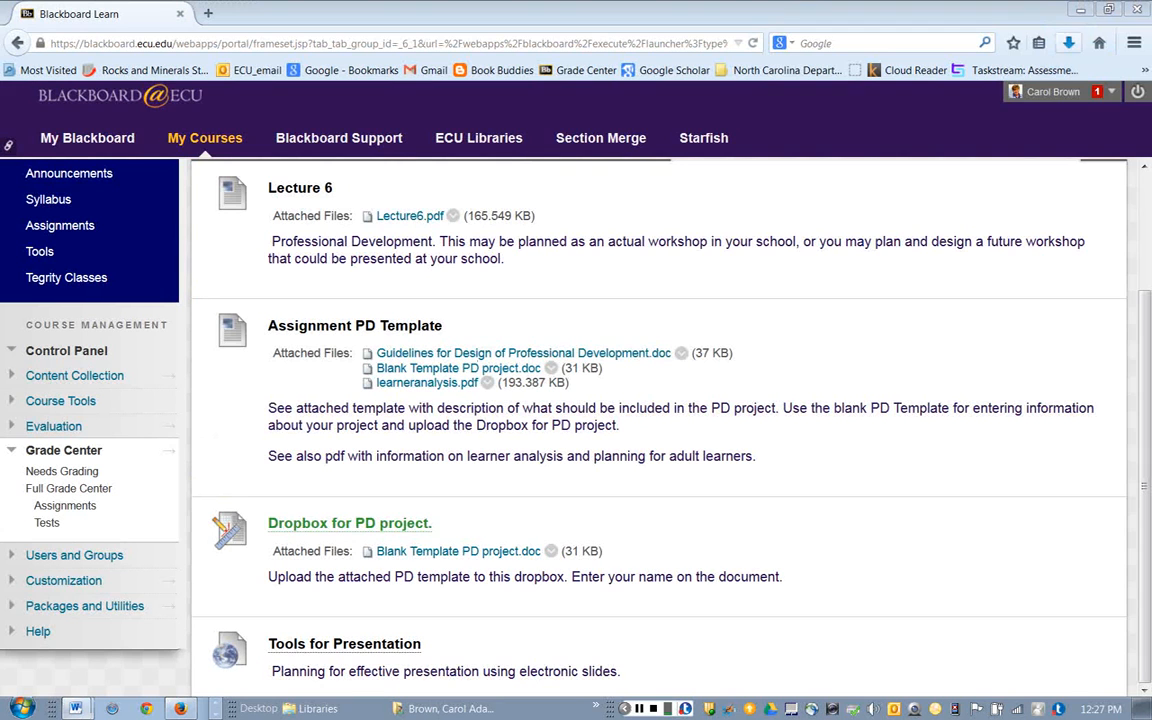
# - Bring the guidelines document into Word and scroll down to Total points 20, then back up
pyautogui.click(523, 352)
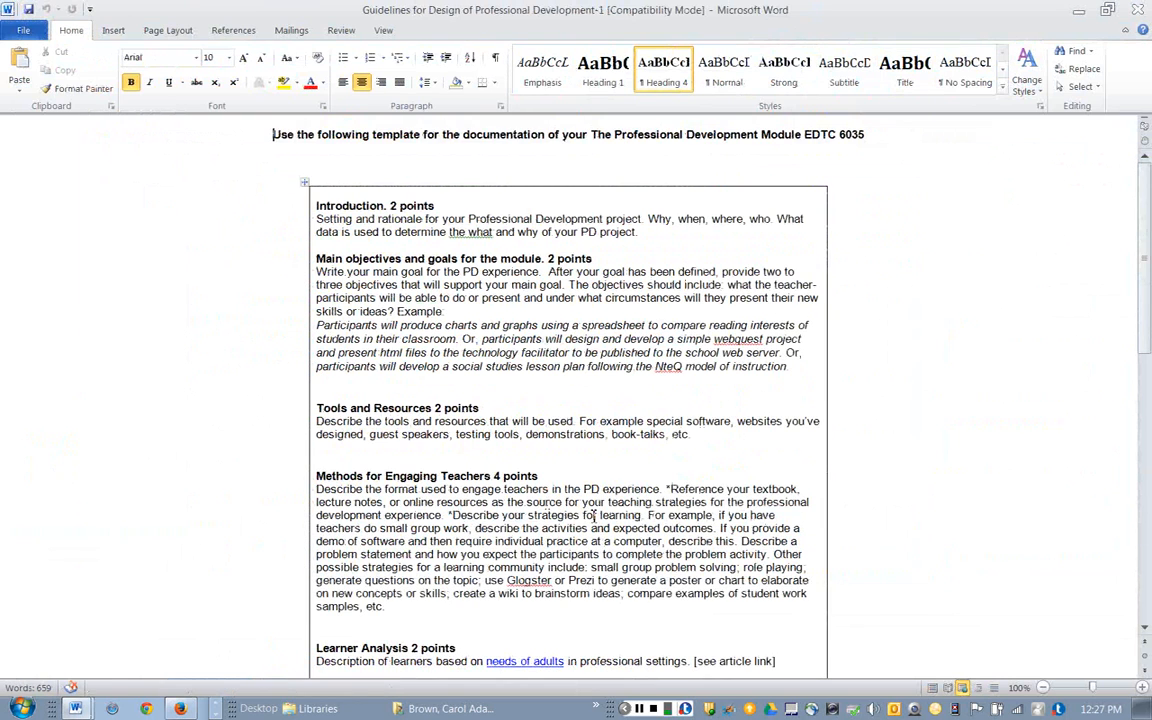
pyautogui.scroll(-3)
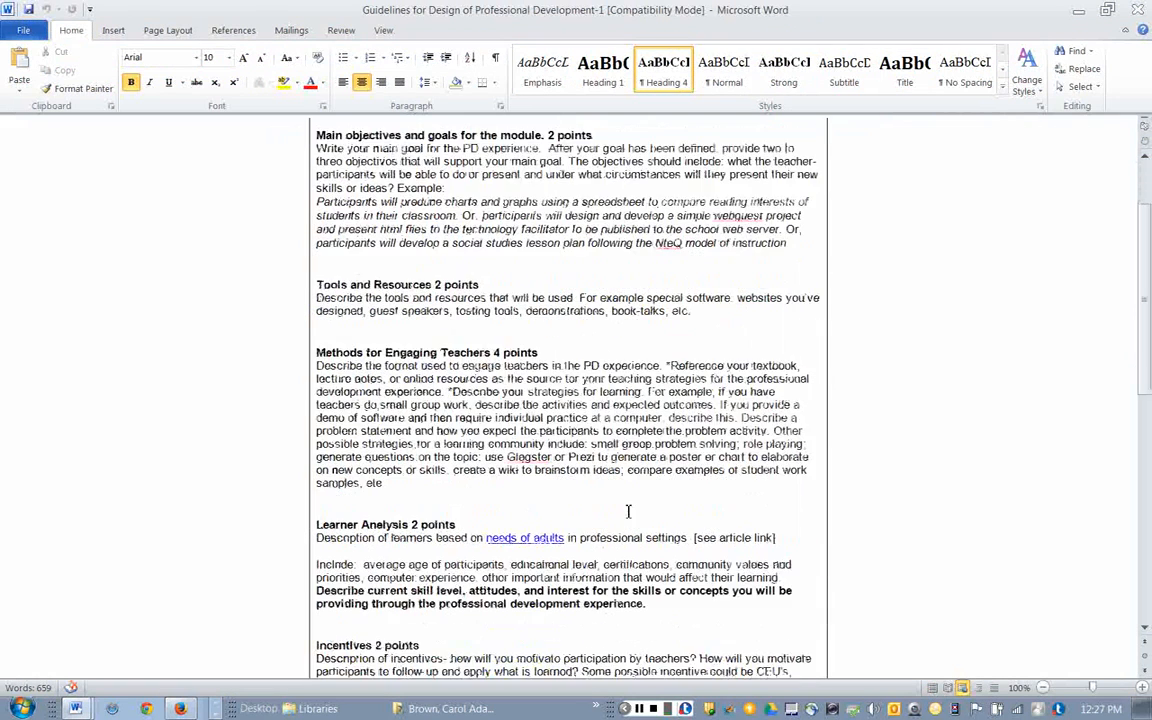
pyautogui.scroll(-3)
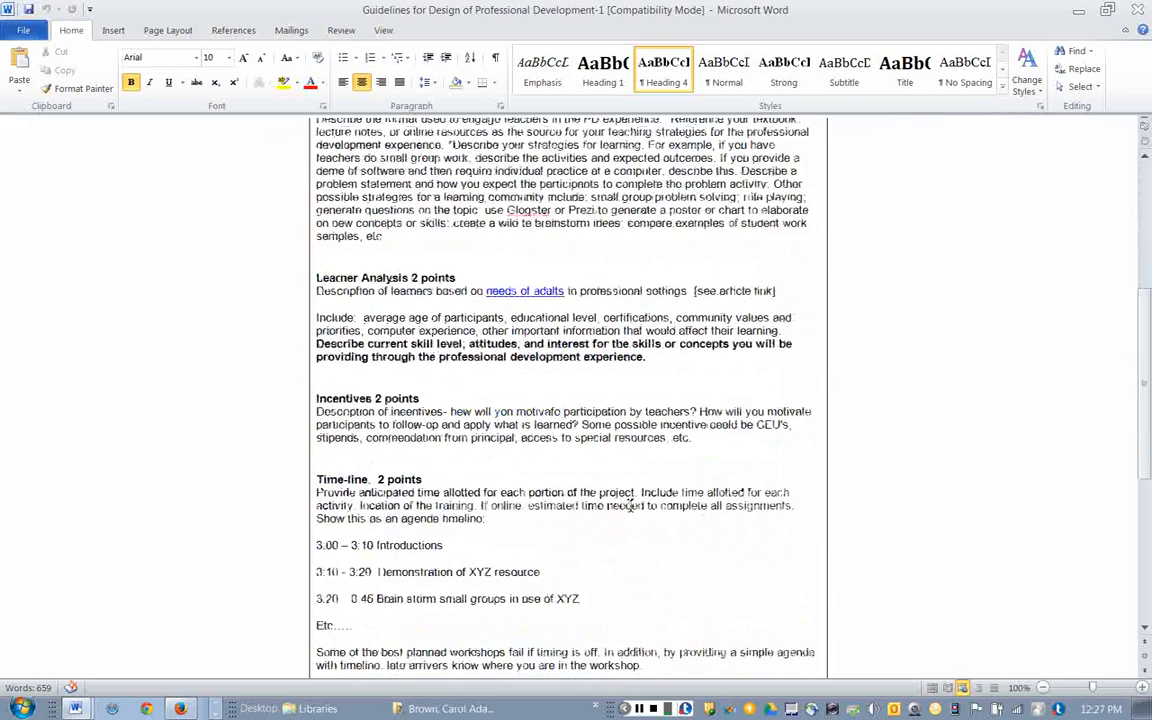
pyautogui.scroll(-3)
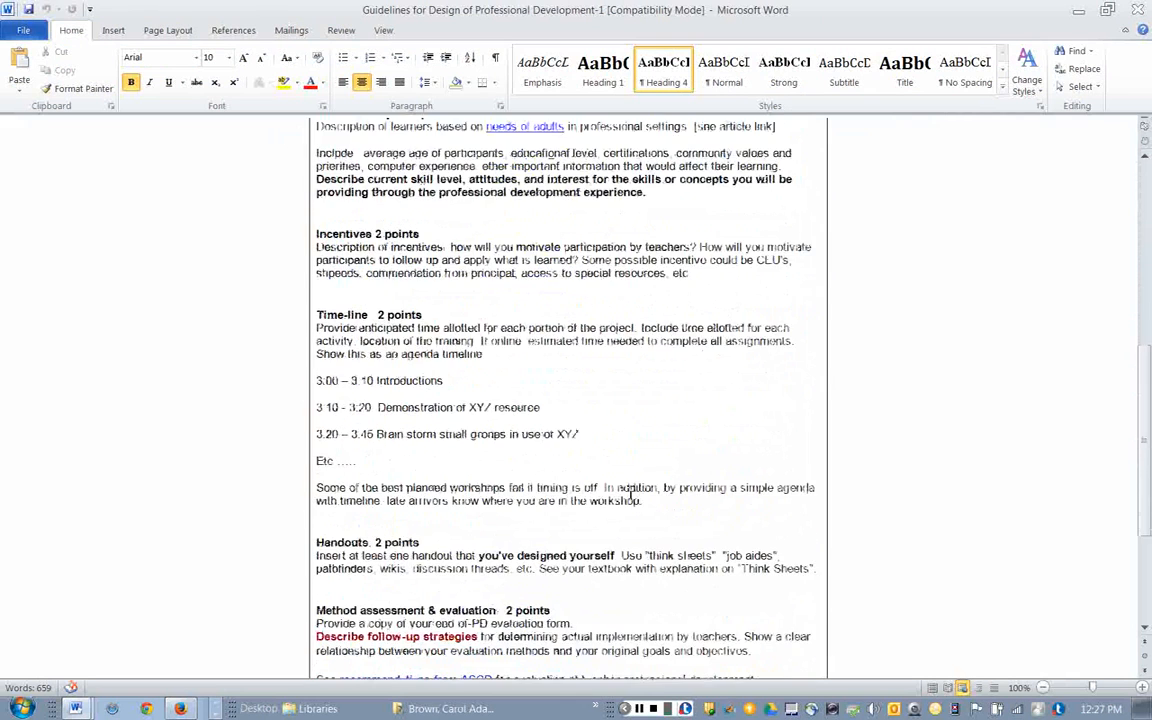
pyautogui.scroll(-3)
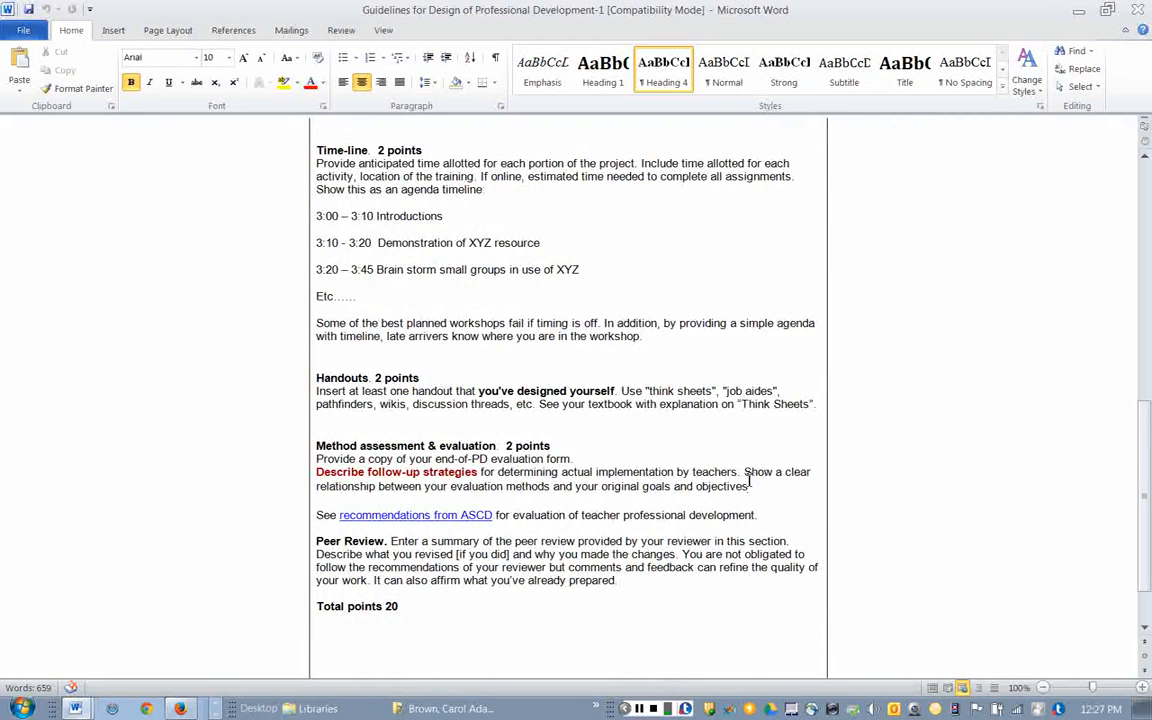
pyautogui.scroll(3)
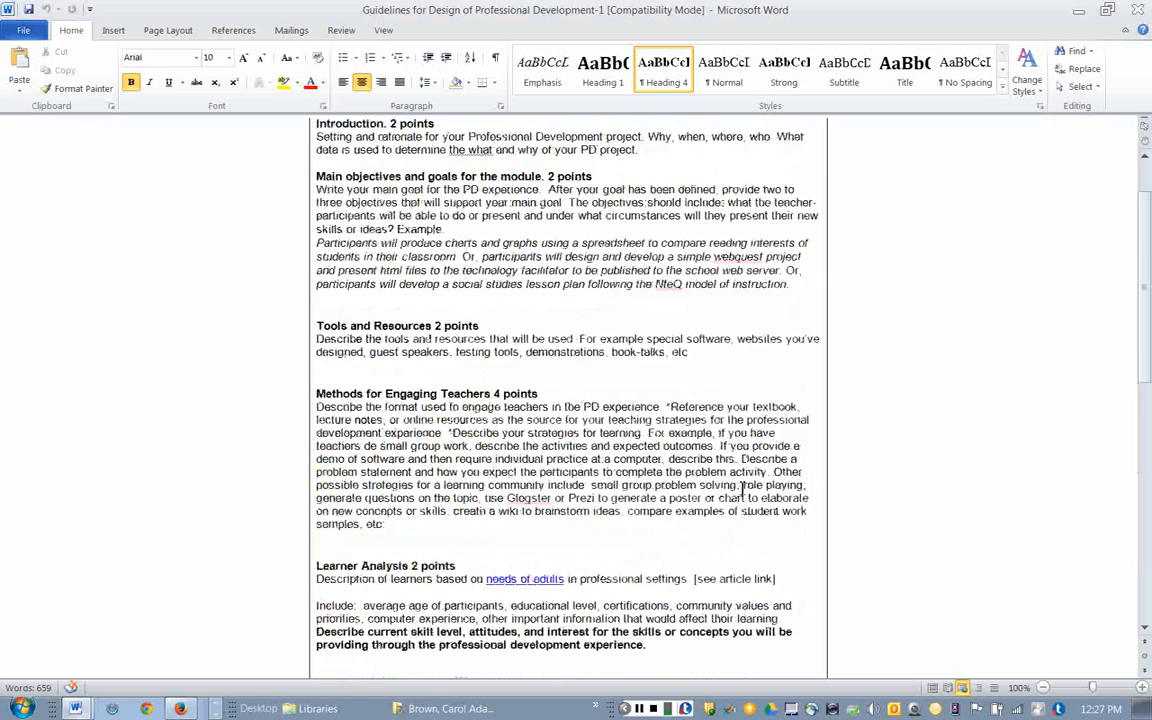
pyautogui.scroll(3)
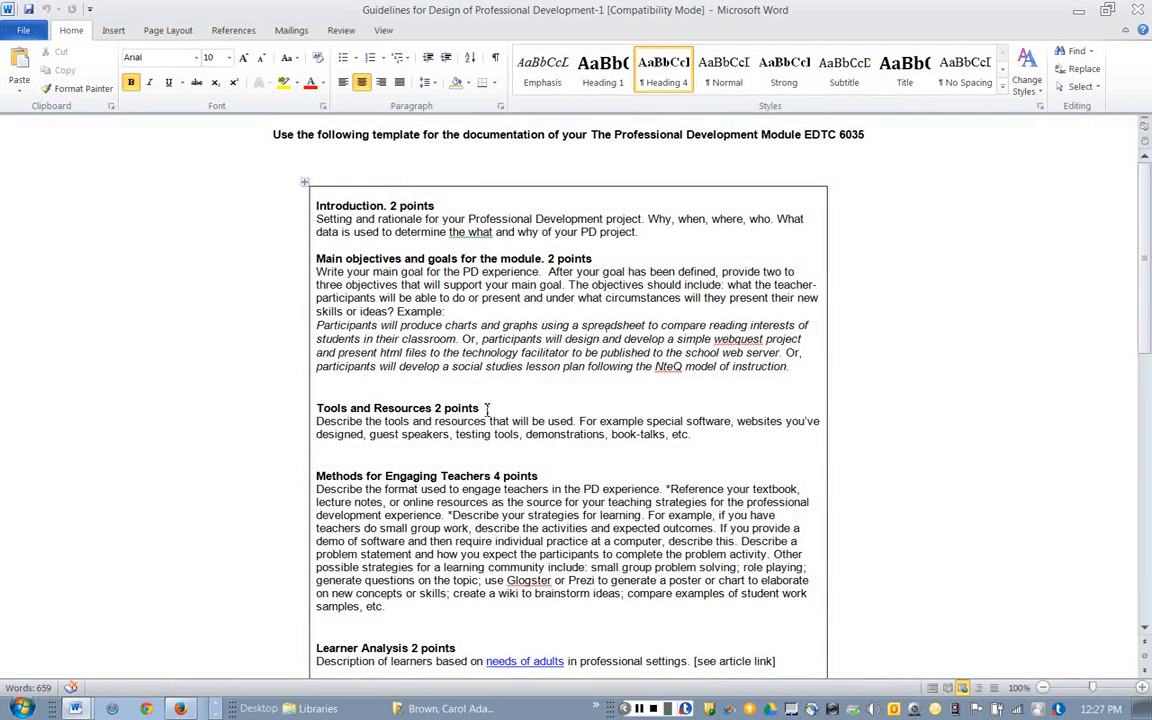
# - Scroll to the Learner Analysis 'needs of adults' link, then reopen the Guidelines .doc from Blackboard
pyautogui.scroll(-3)
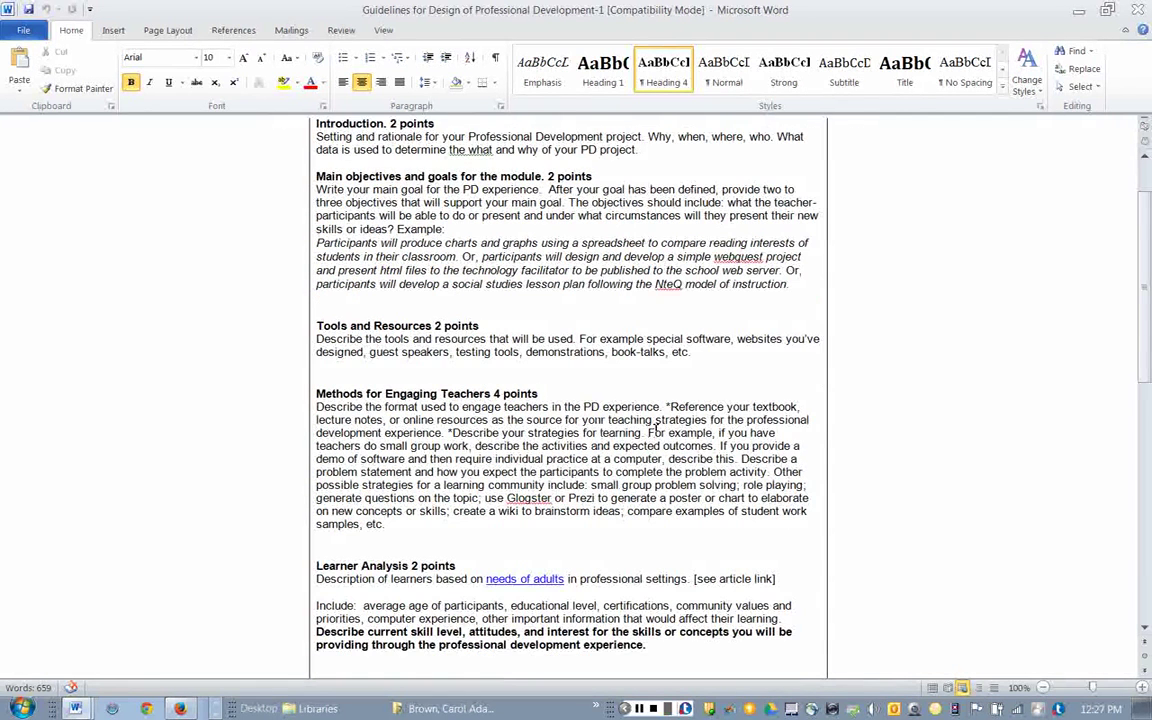
pyautogui.scroll(-3)
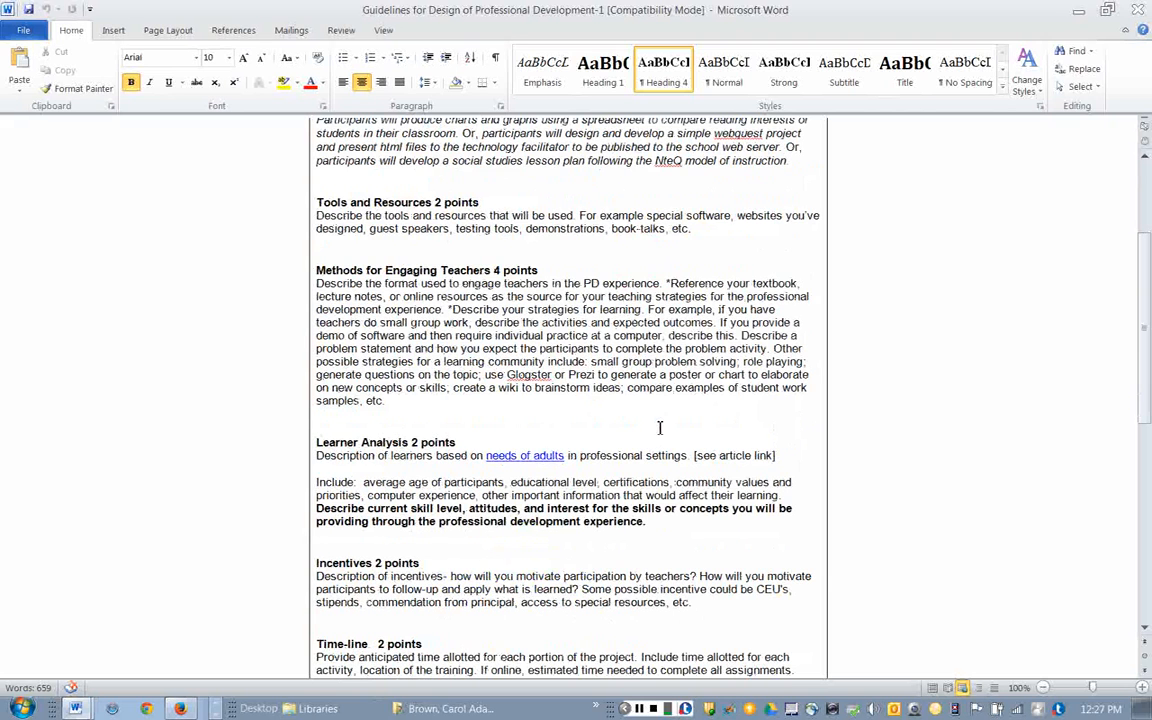
pyautogui.moveTo(684, 465)
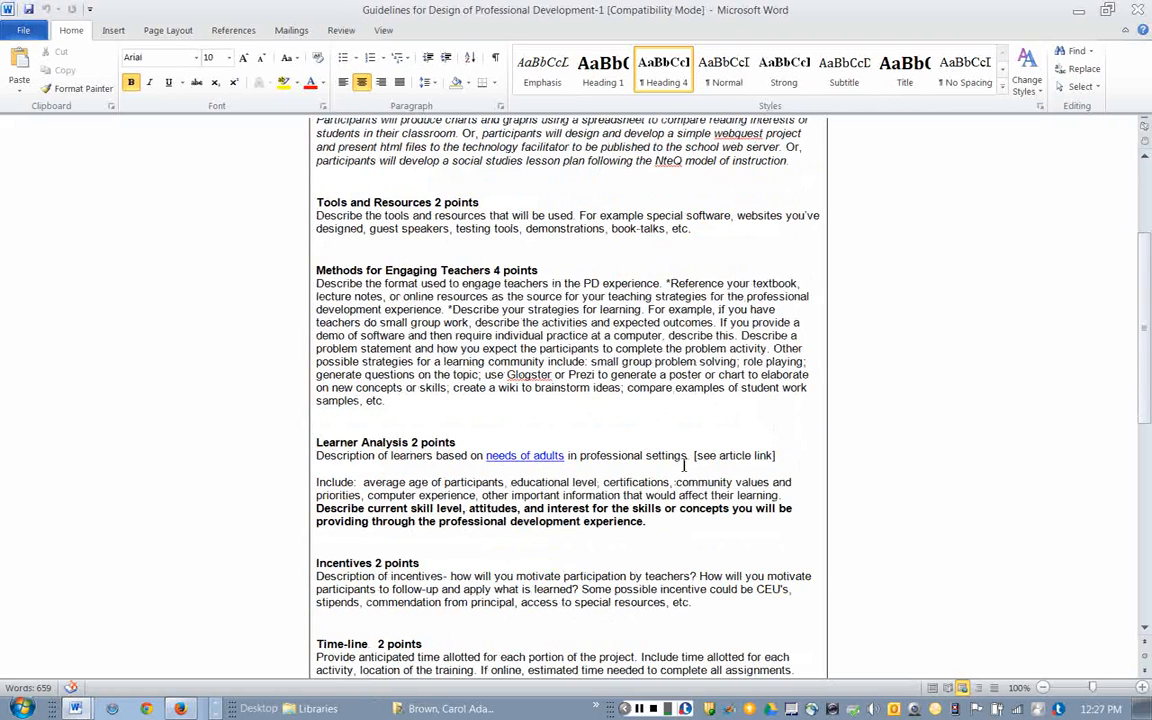
pyautogui.moveTo(673, 478)
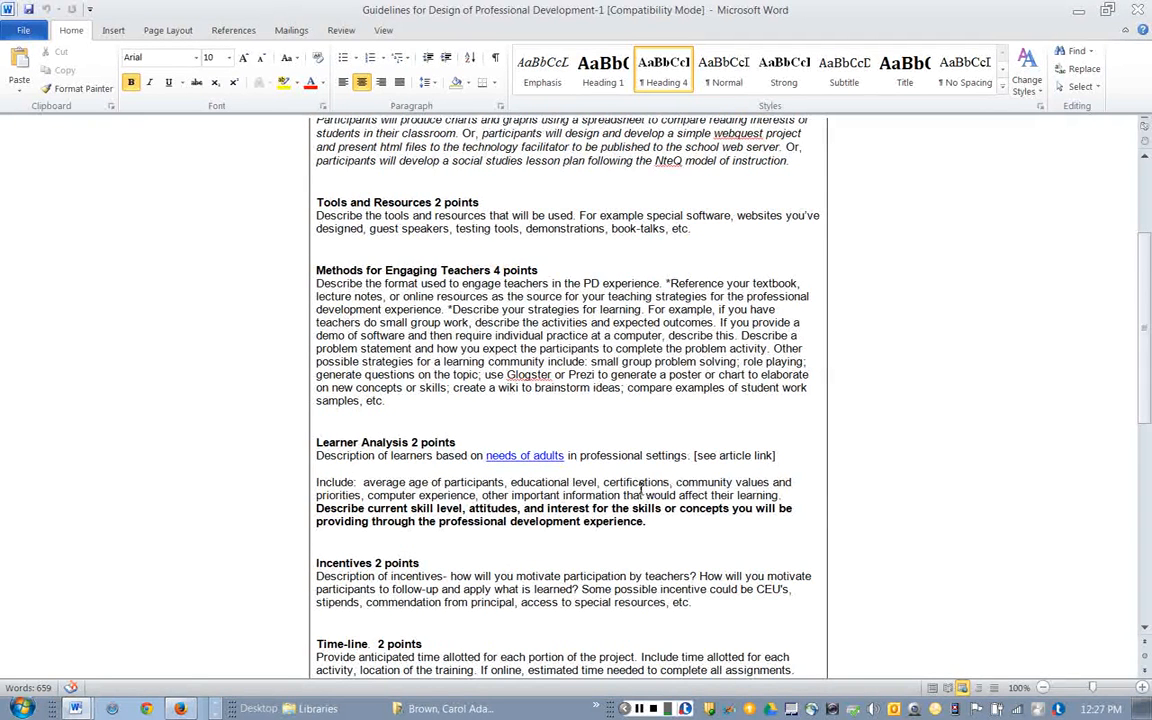
pyautogui.scroll(-3)
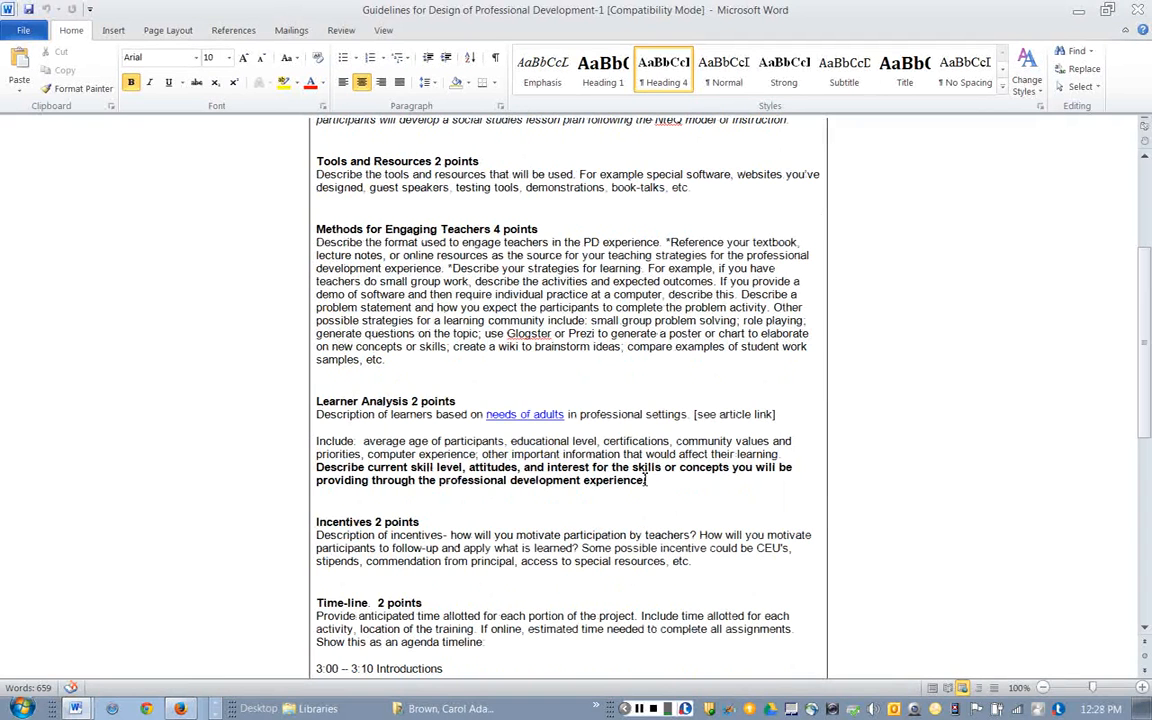
pyautogui.moveTo(524, 414)
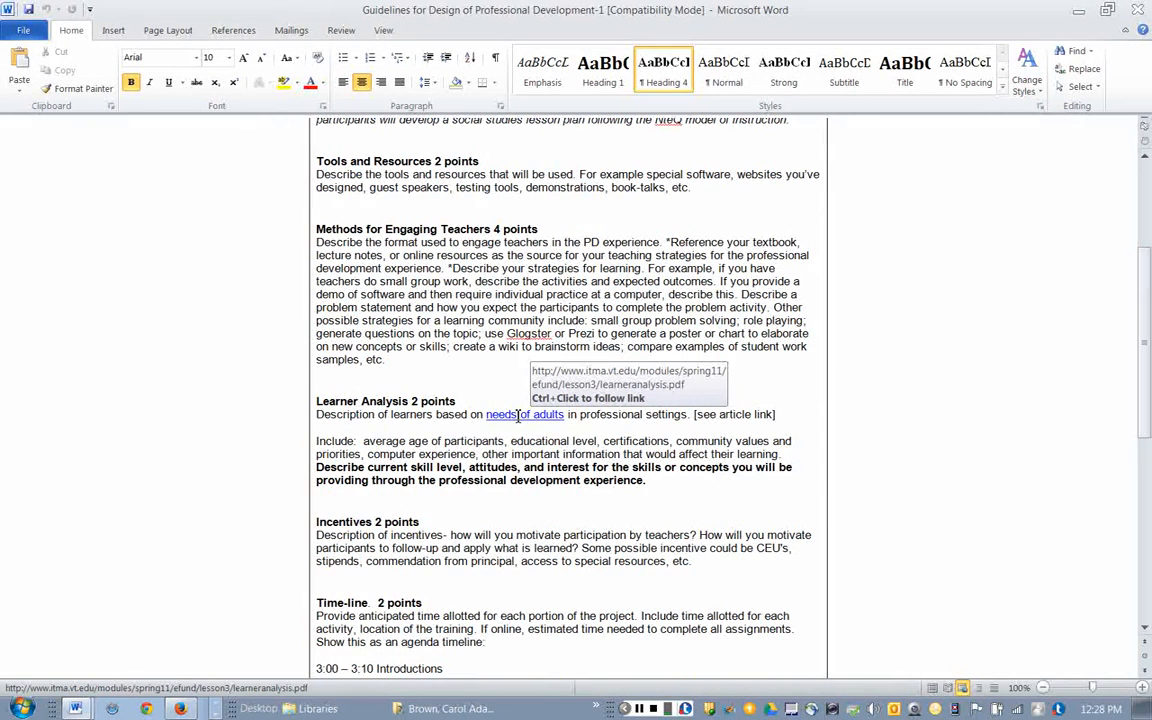
pyautogui.moveTo(534, 430)
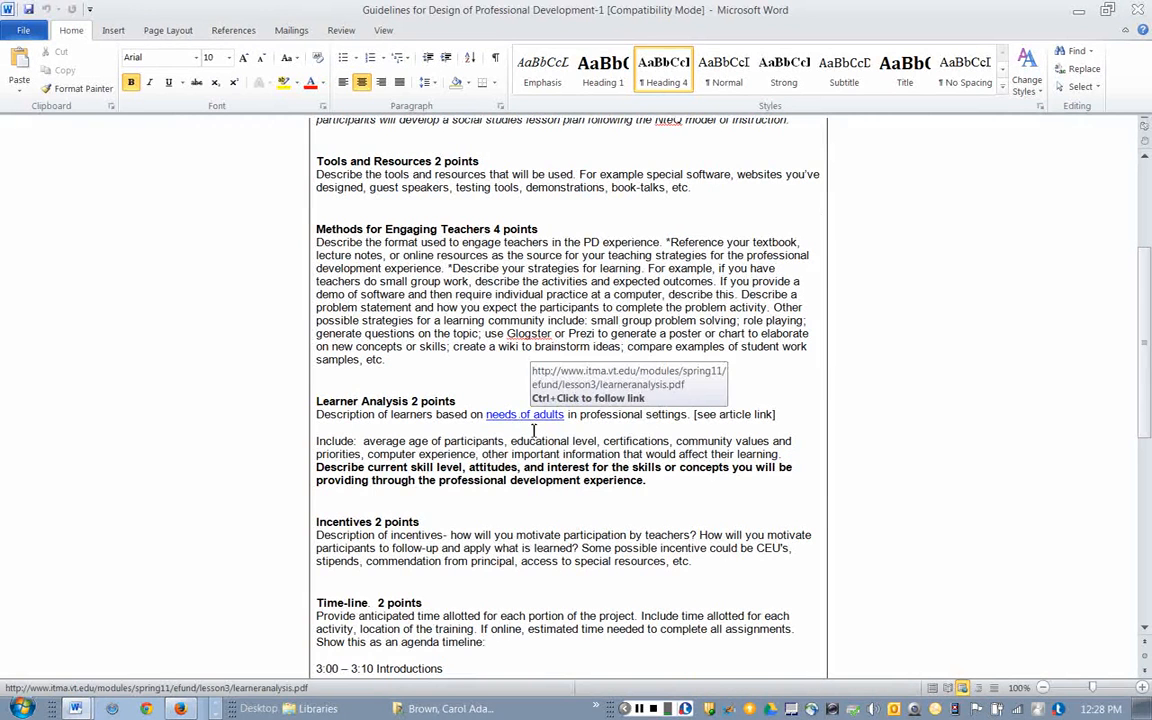
pyautogui.moveTo(599, 461)
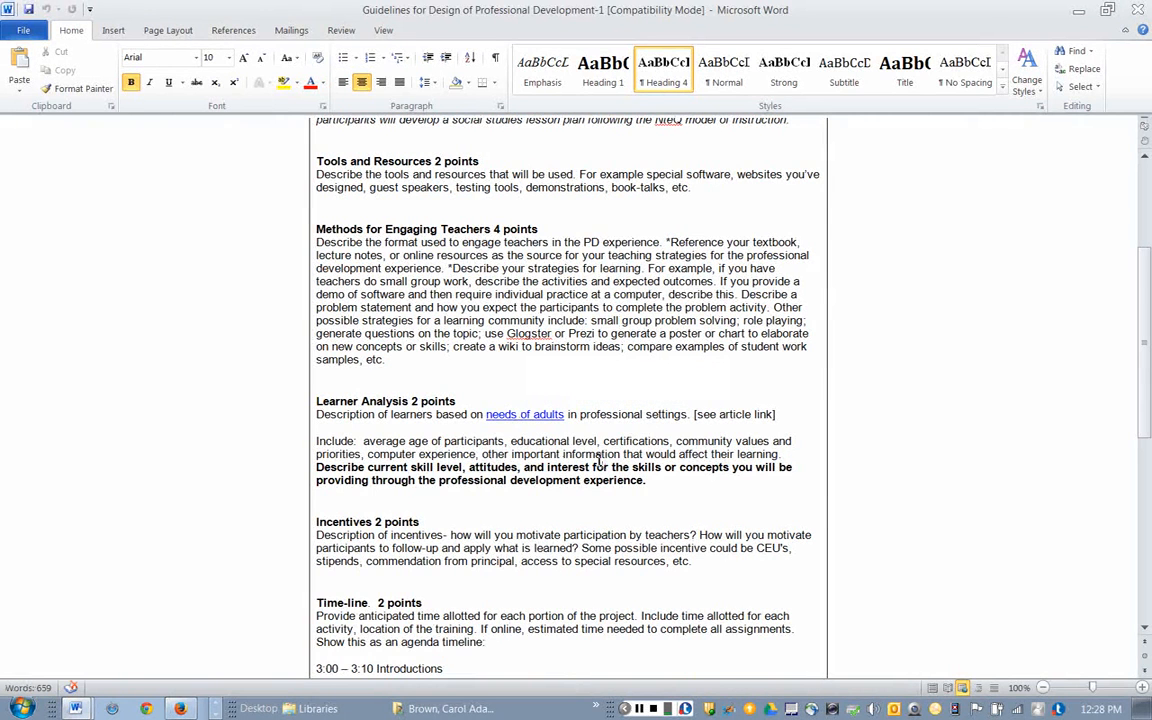
pyautogui.moveTo(822, 263)
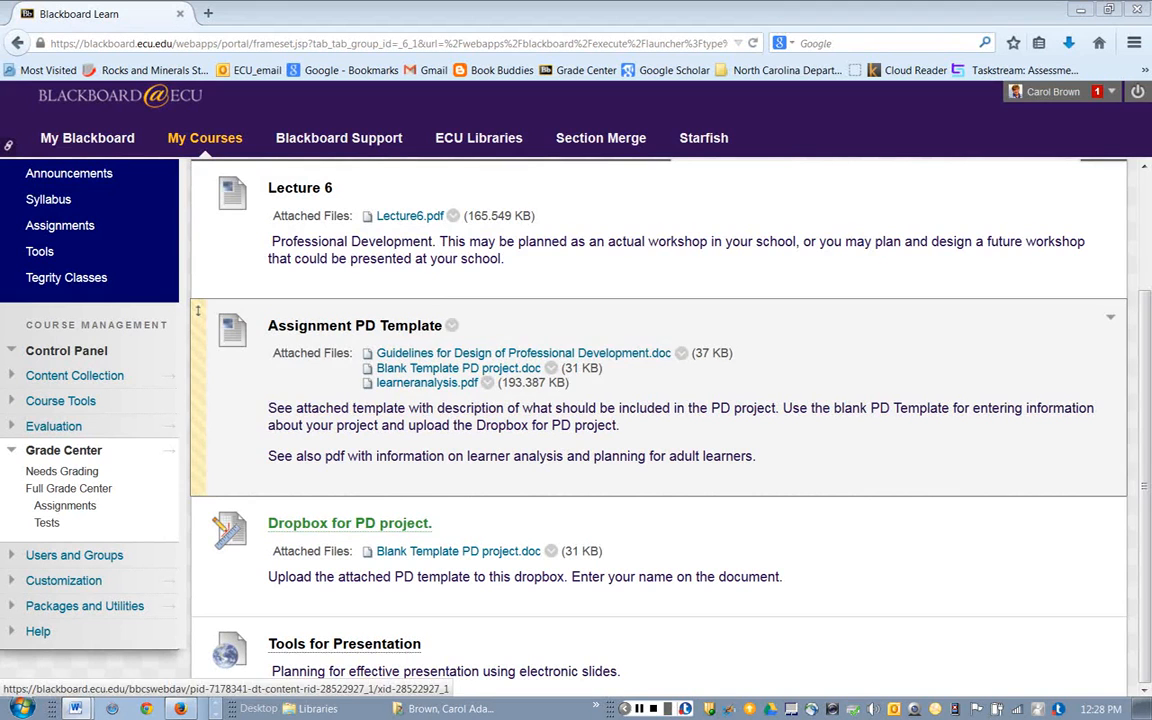
pyautogui.click(524, 352)
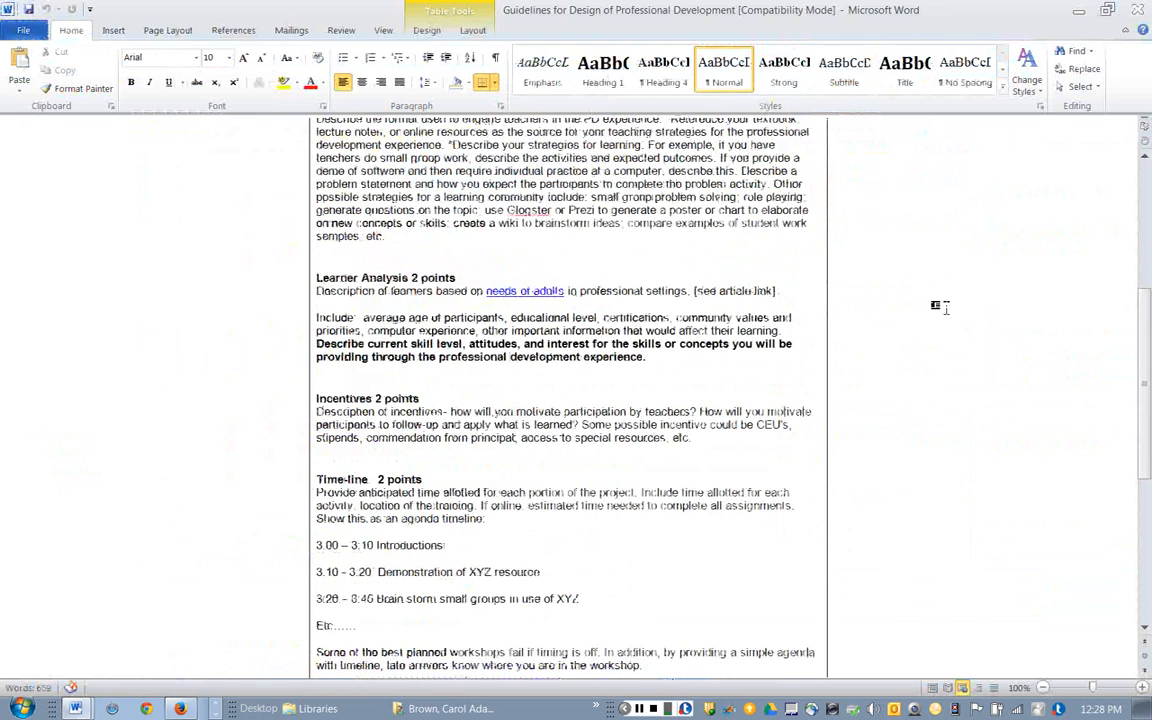
pyautogui.scroll(3)
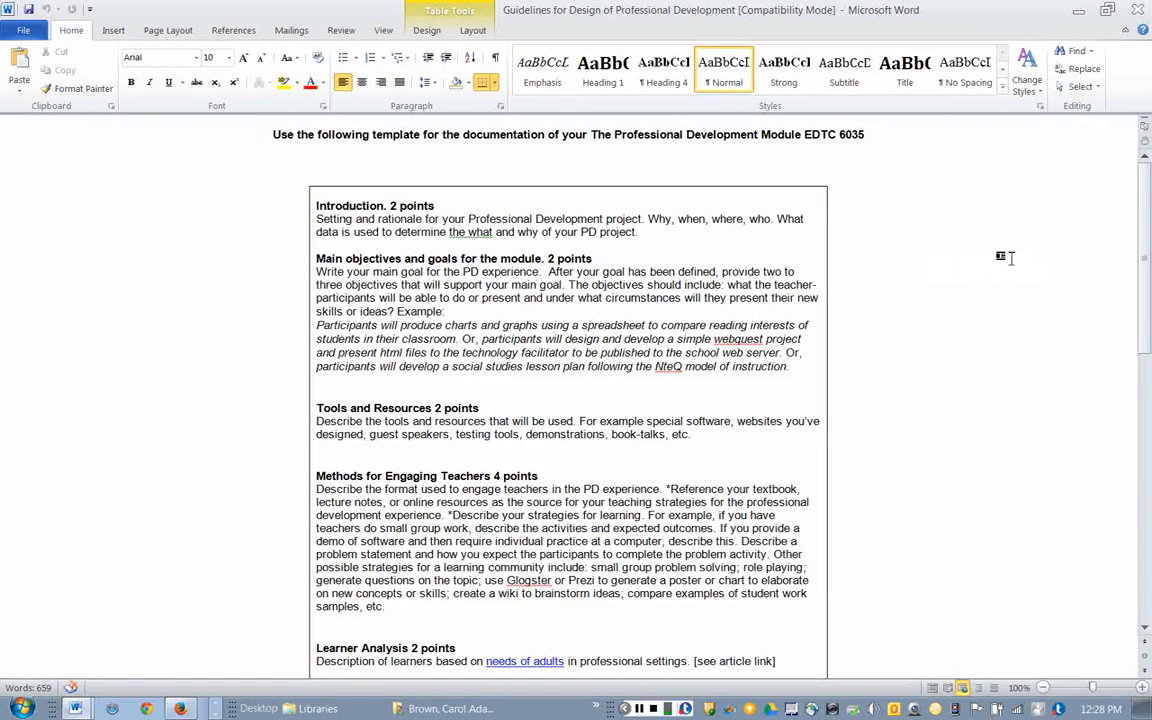
pyautogui.moveTo(948, 313)
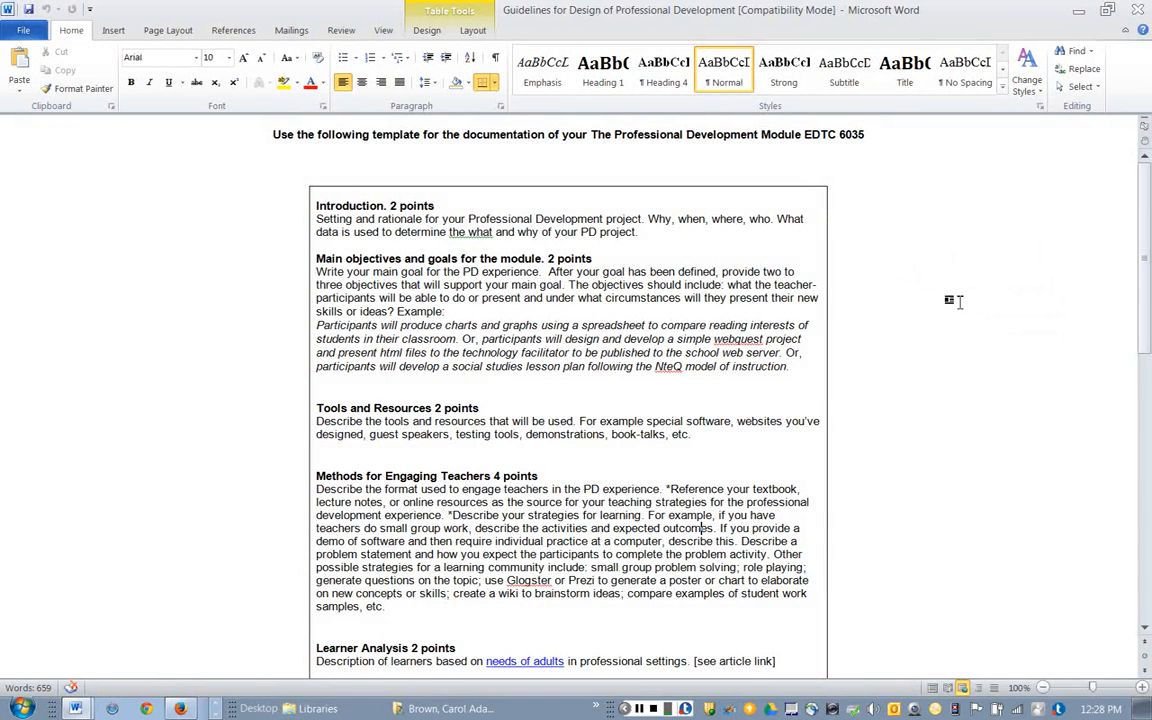
pyautogui.moveTo(958, 250)
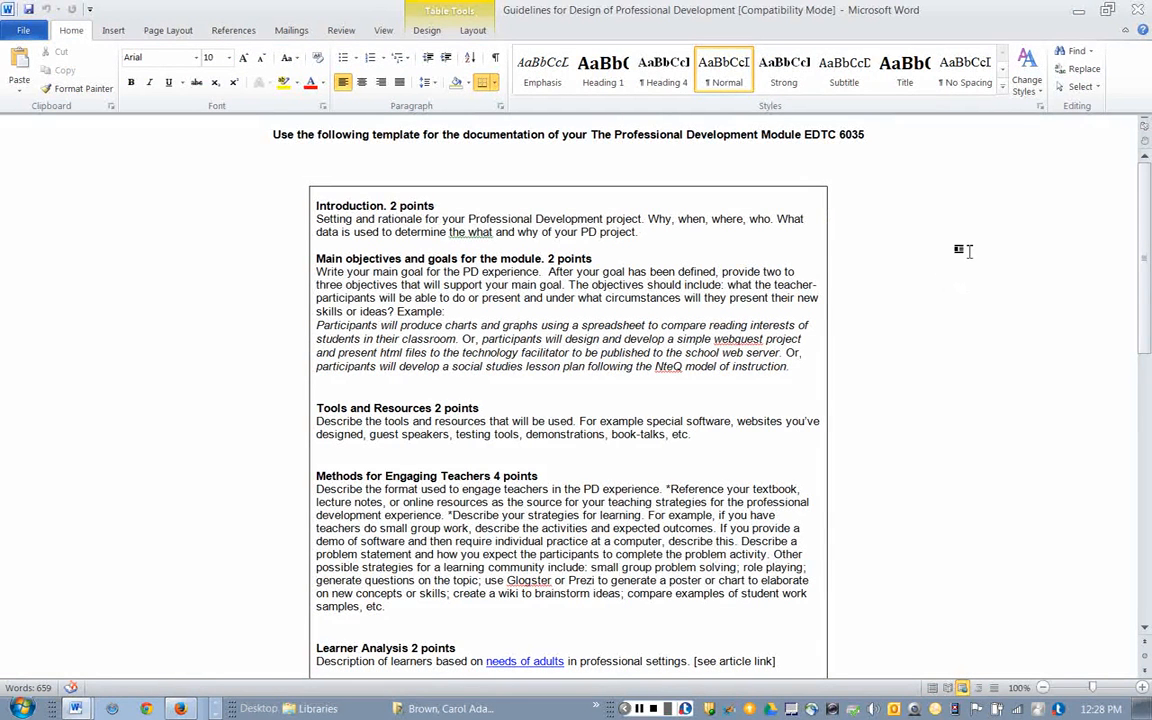
pyautogui.moveTo(940, 312)
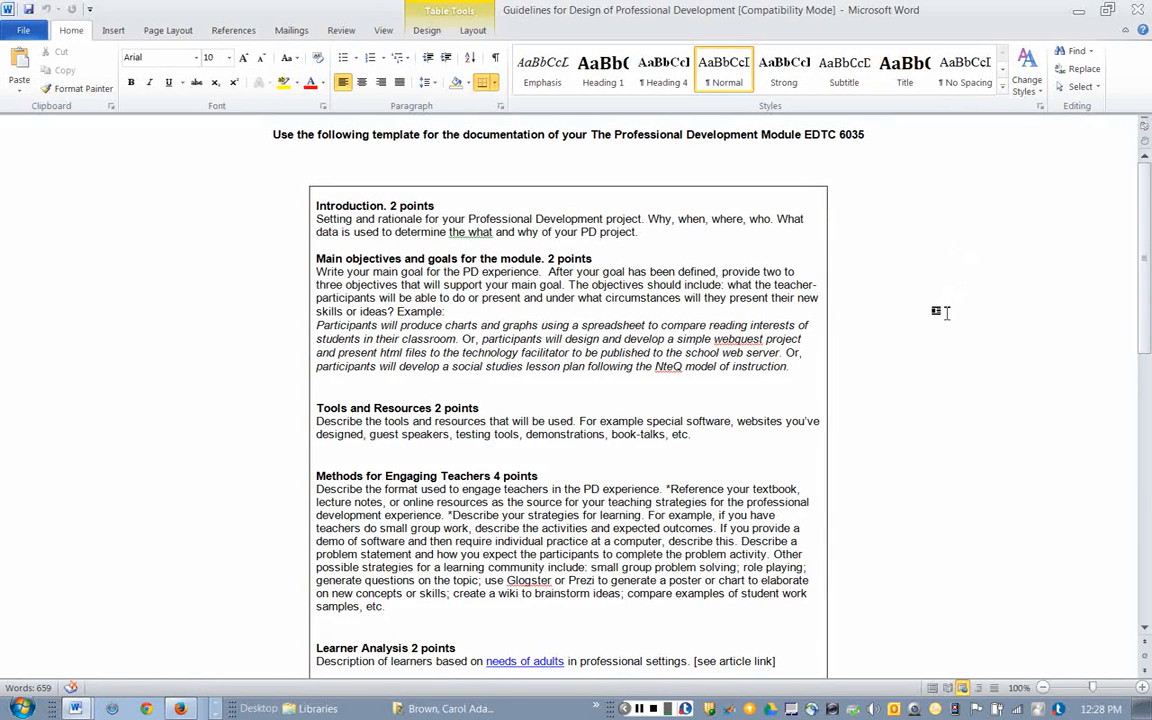
pyautogui.moveTo(926, 357)
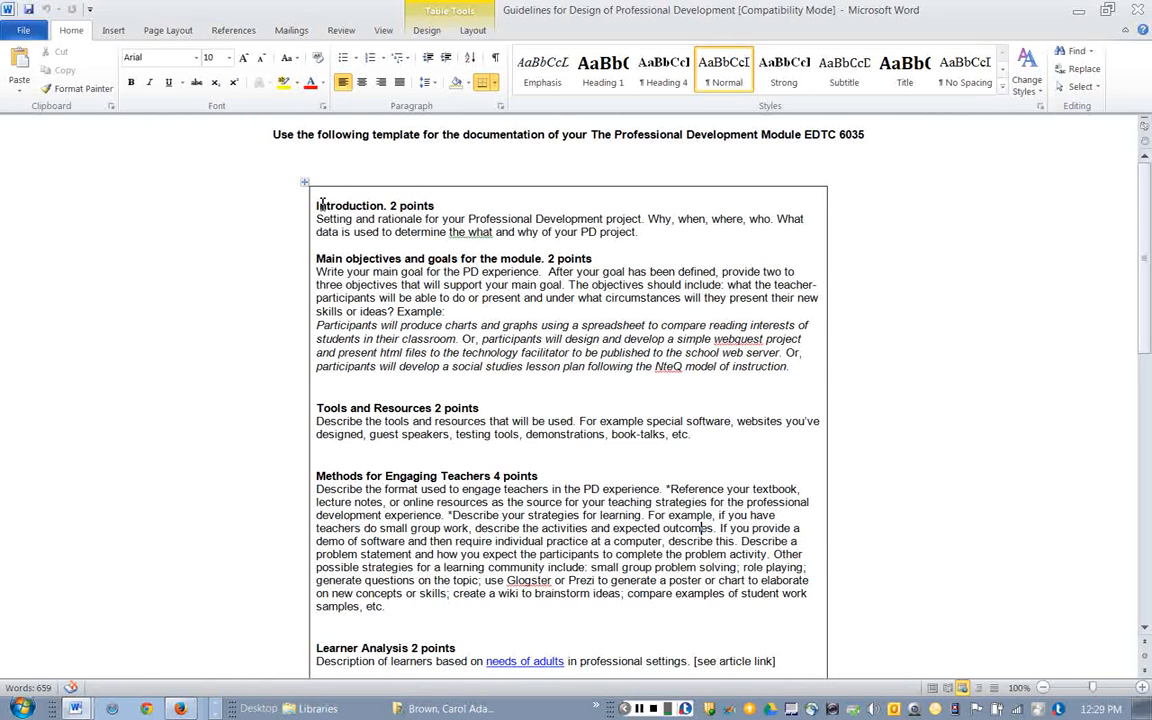
pyautogui.scroll(3)
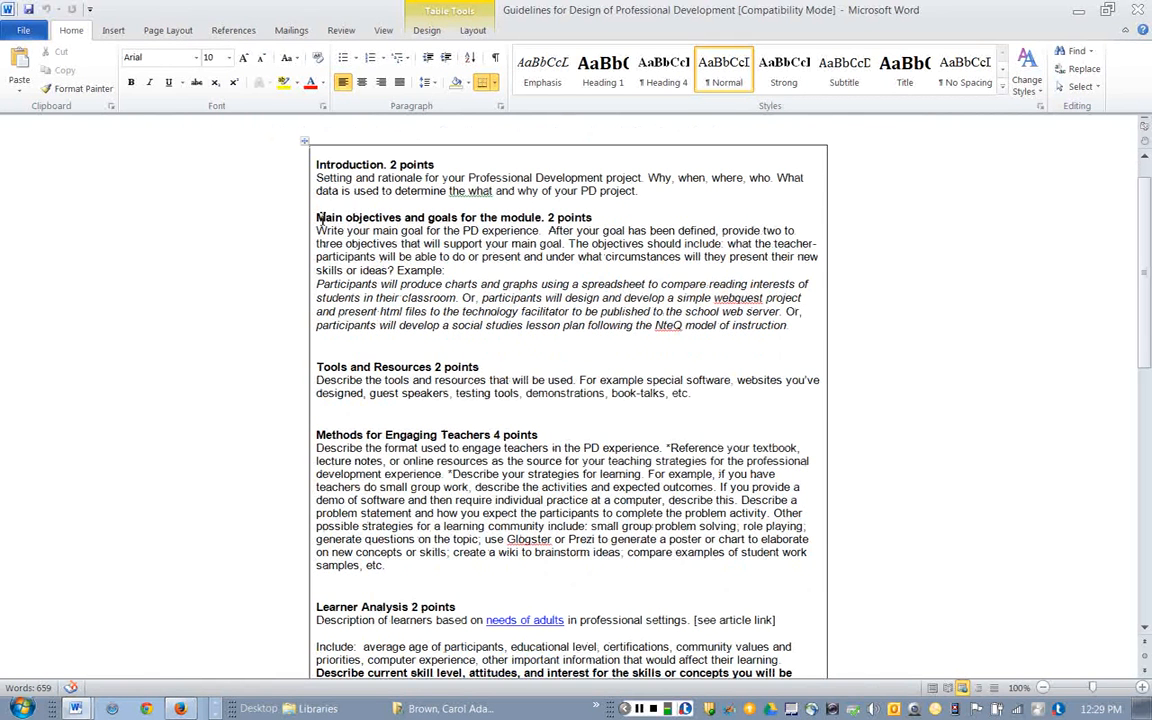
pyautogui.moveTo(316, 217); pyautogui.dragTo(793, 332)
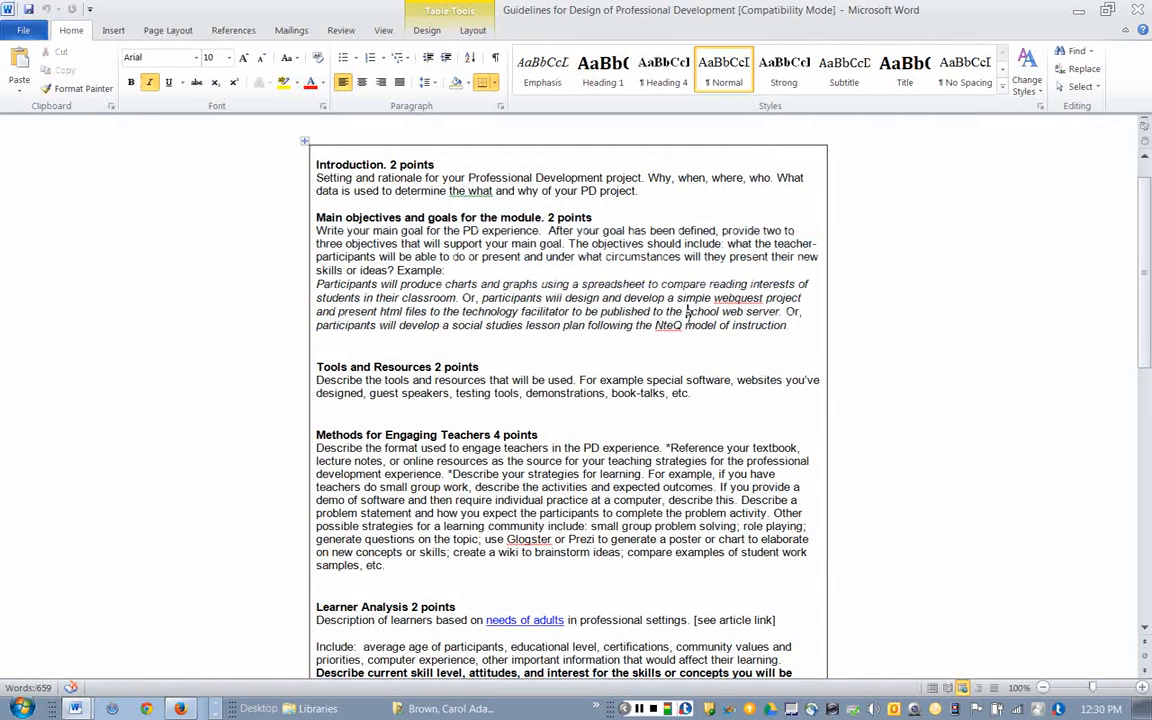
pyautogui.moveTo(783, 351)
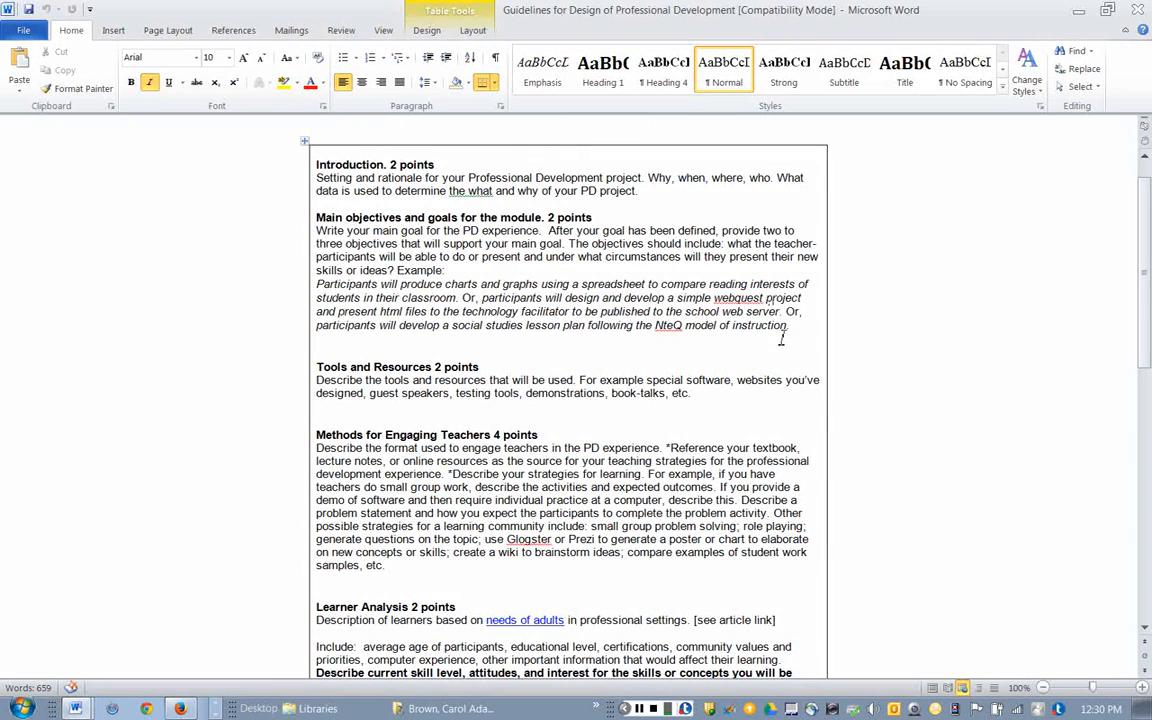
pyautogui.moveTo(762, 344)
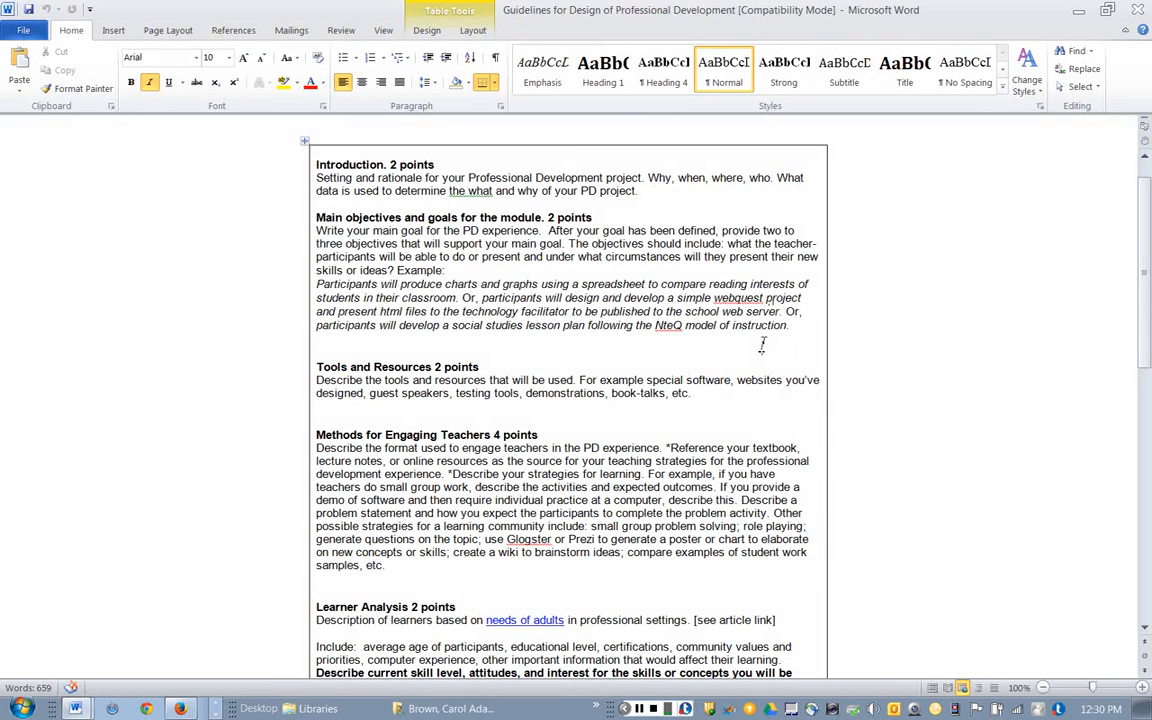
# - Select the Tools and Resources (2 points) heading and its paragraph
pyautogui.scroll(-3)
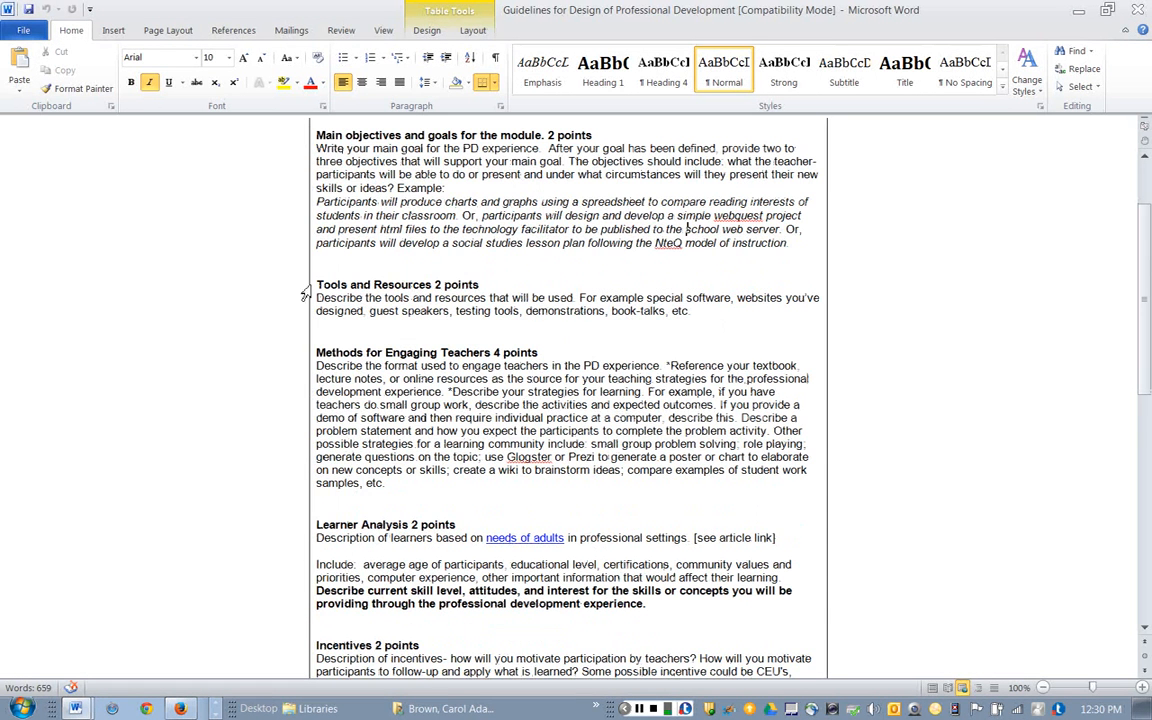
pyautogui.moveTo(316, 284); pyautogui.dragTo(701, 310)
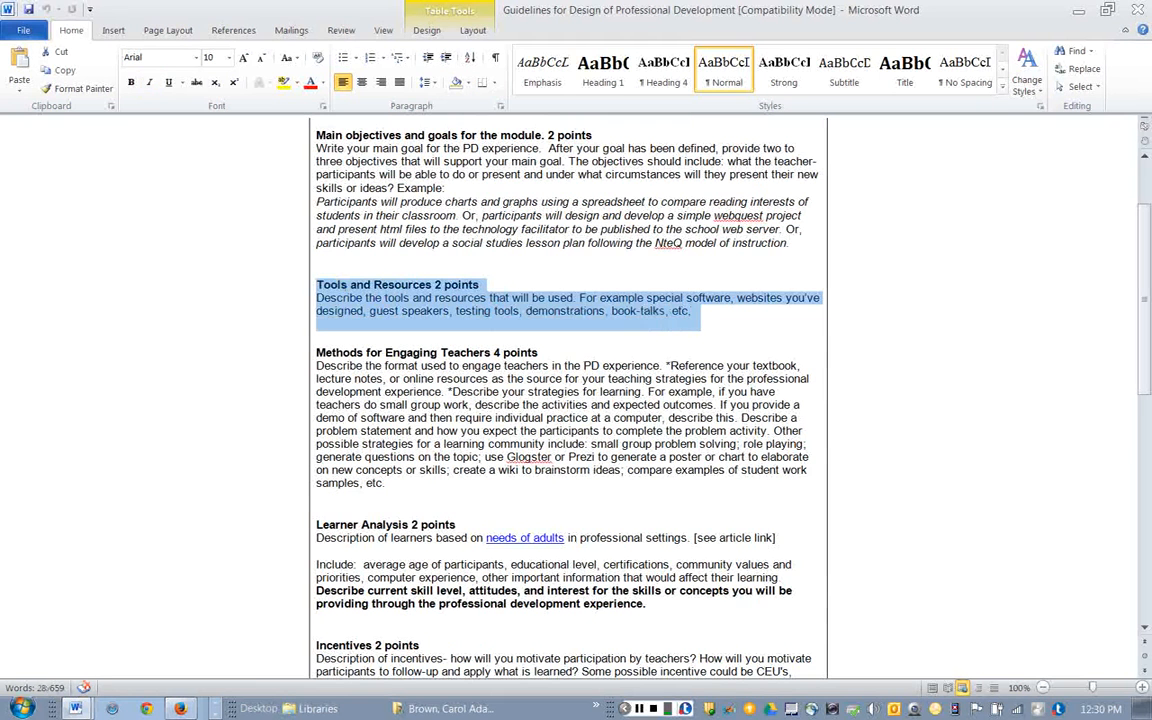
pyautogui.moveTo(742, 372)
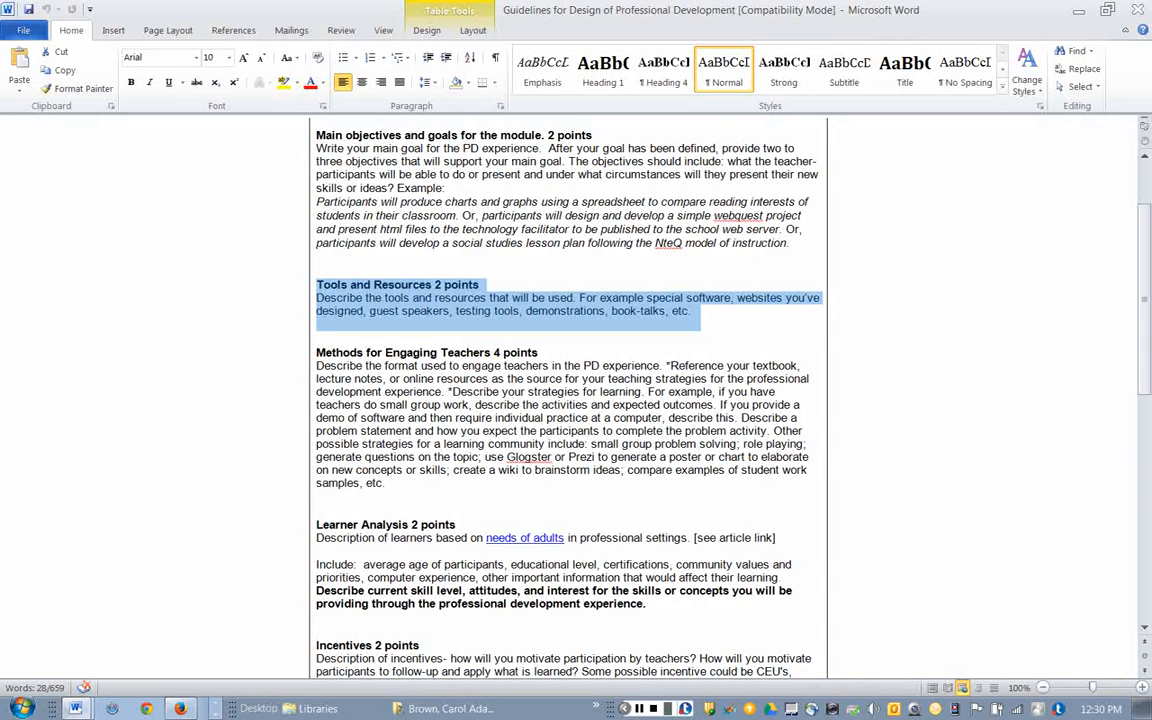
# - Select the Methods for Engaging Teachers (4 points) section, then deselect it after discussion
pyautogui.click(694, 311)
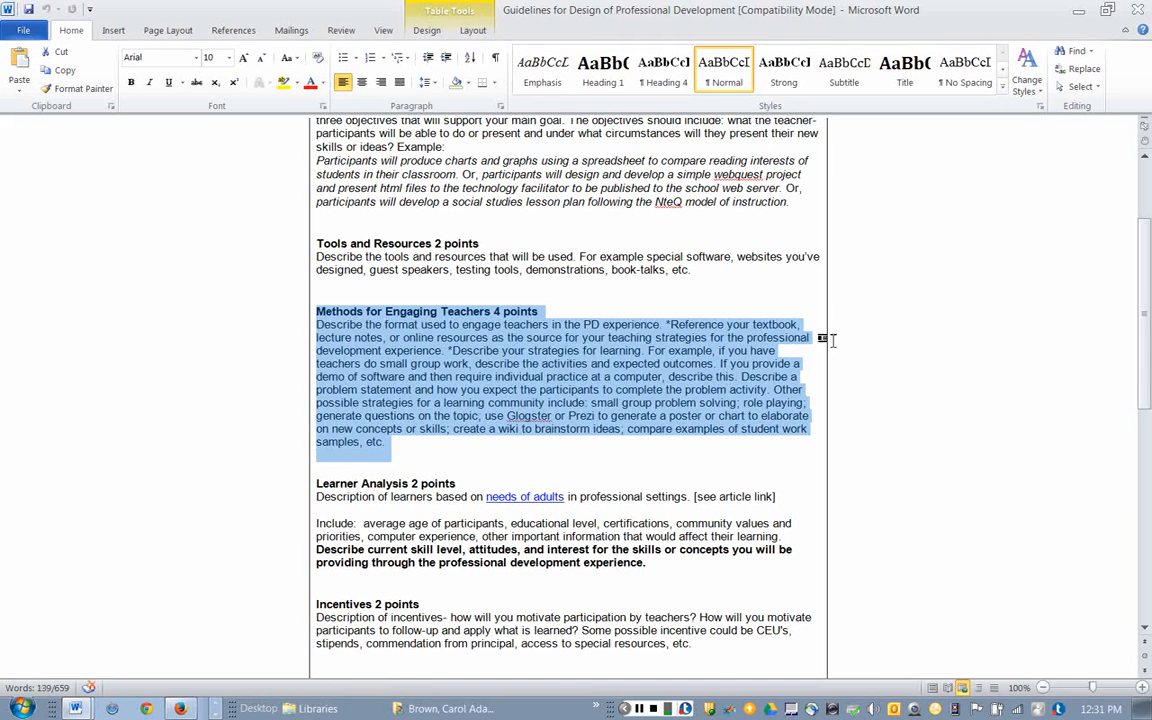
pyautogui.moveTo(888, 348)
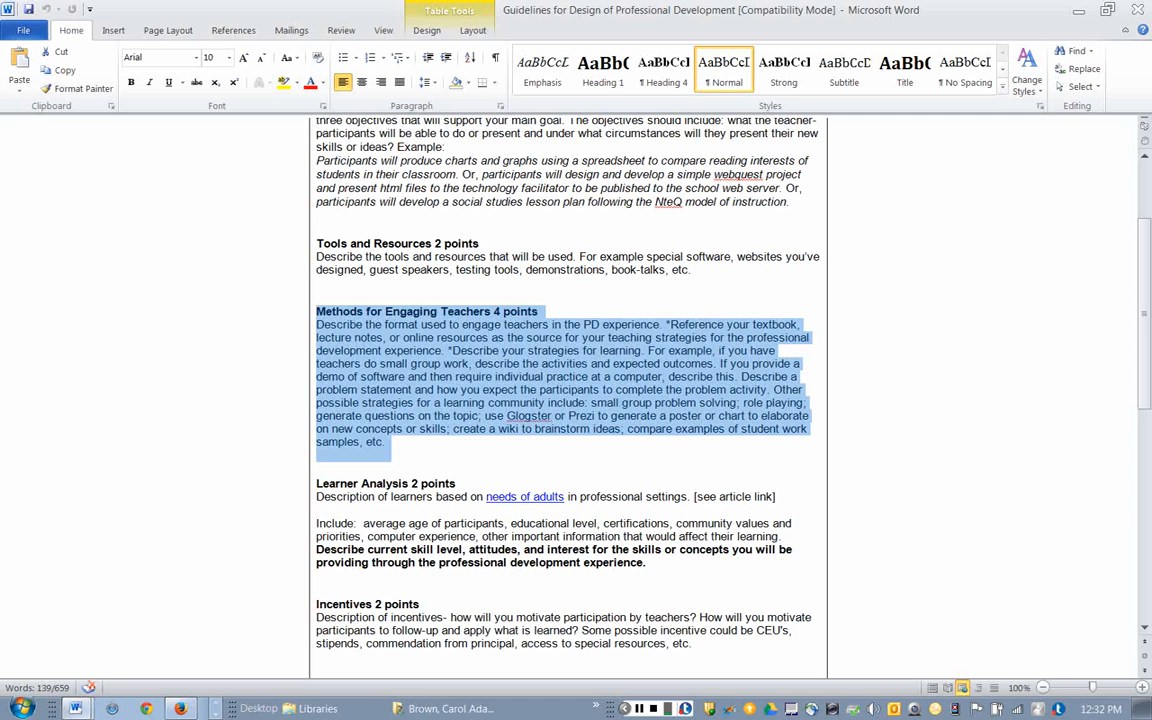
pyautogui.click(745, 351)
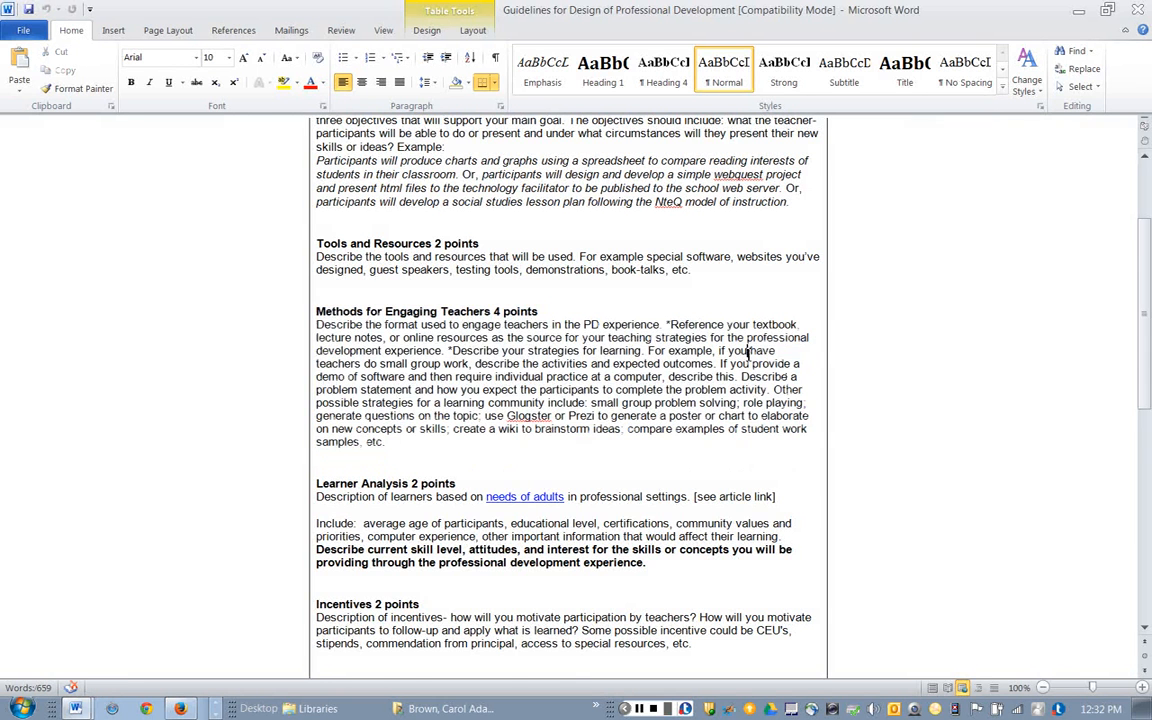
# - Scroll down past Learner Analysis and Incentives to the Time-line sample agenda
pyautogui.scroll(-3)
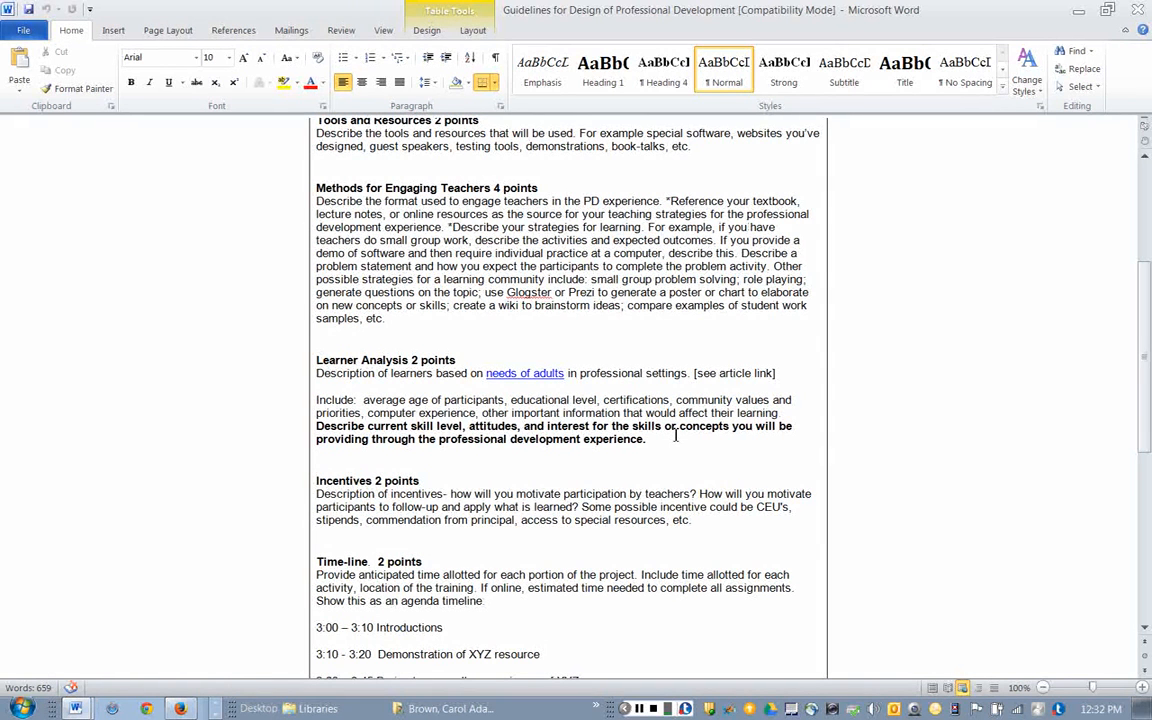
pyautogui.moveTo(745, 227)
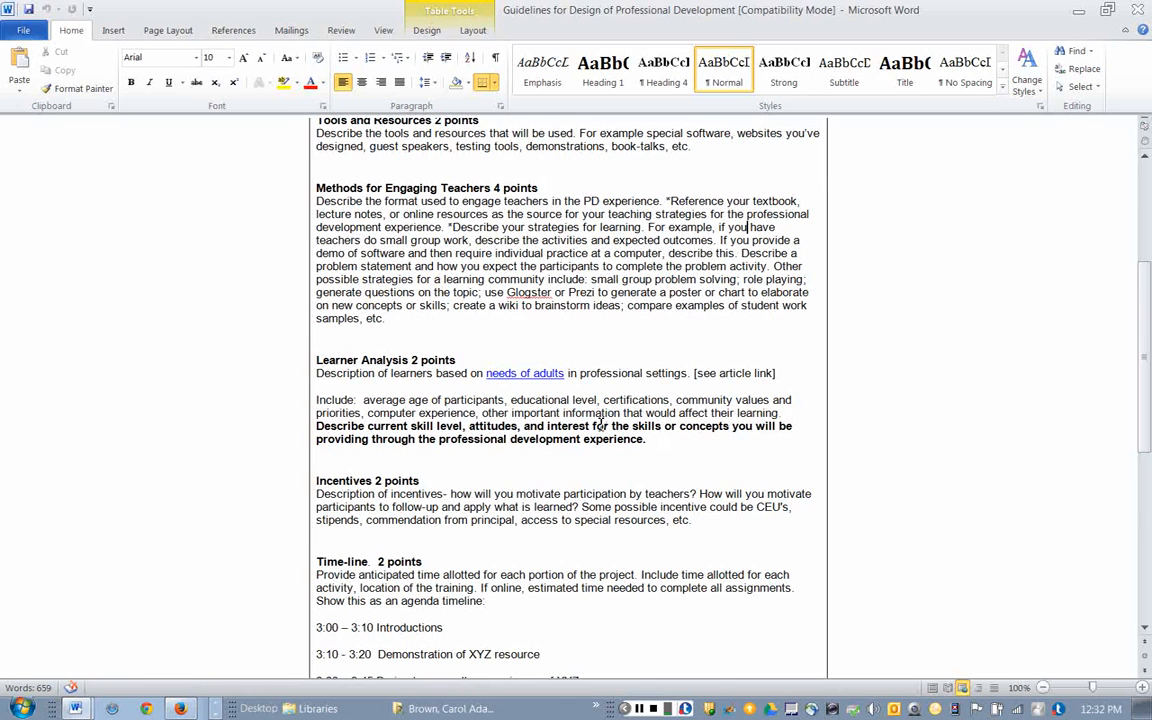
pyautogui.moveTo(573, 412)
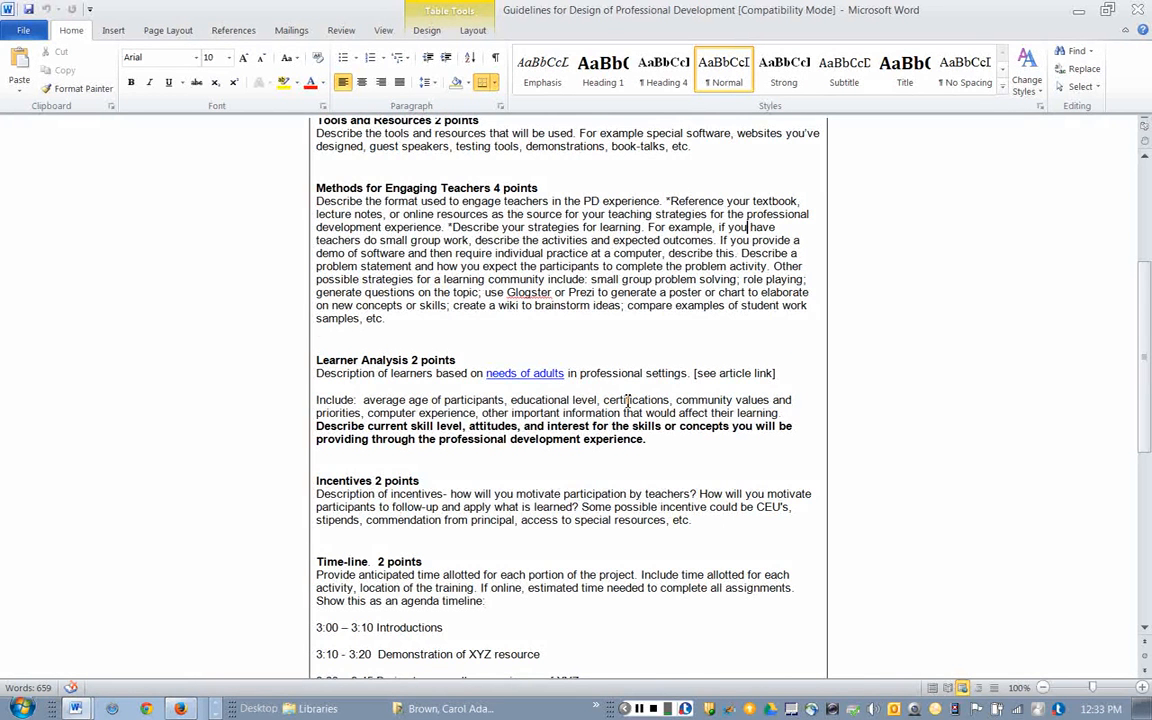
pyautogui.scroll(-3)
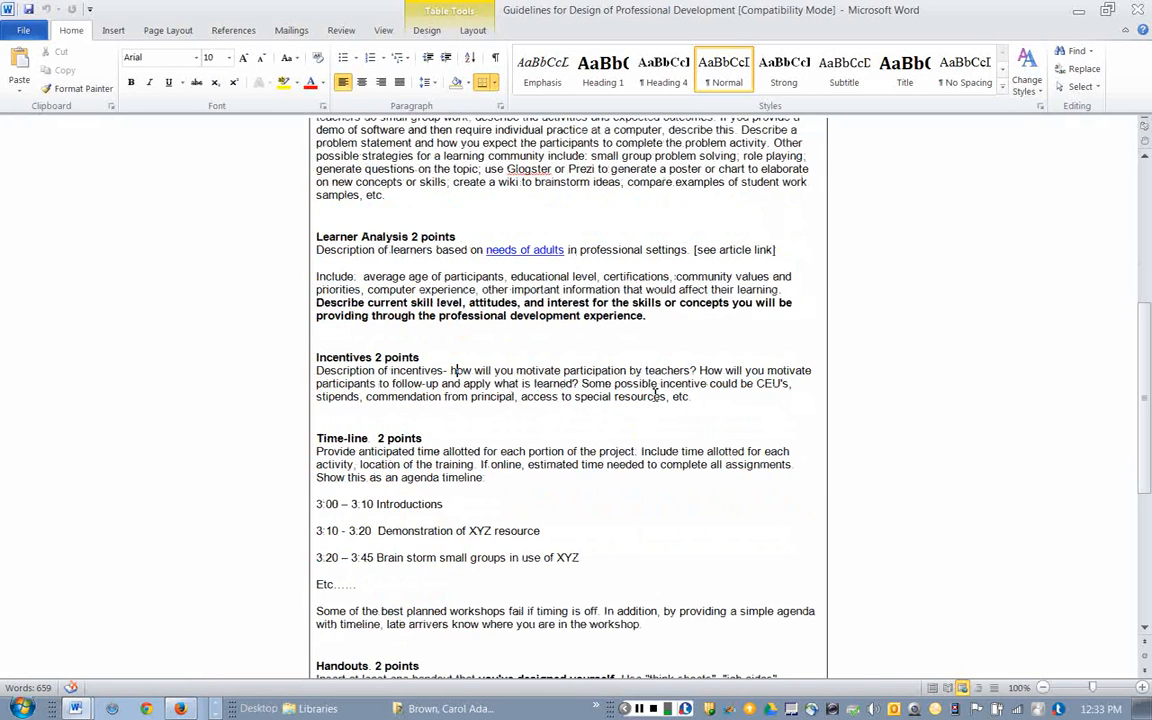
pyautogui.moveTo(710, 402)
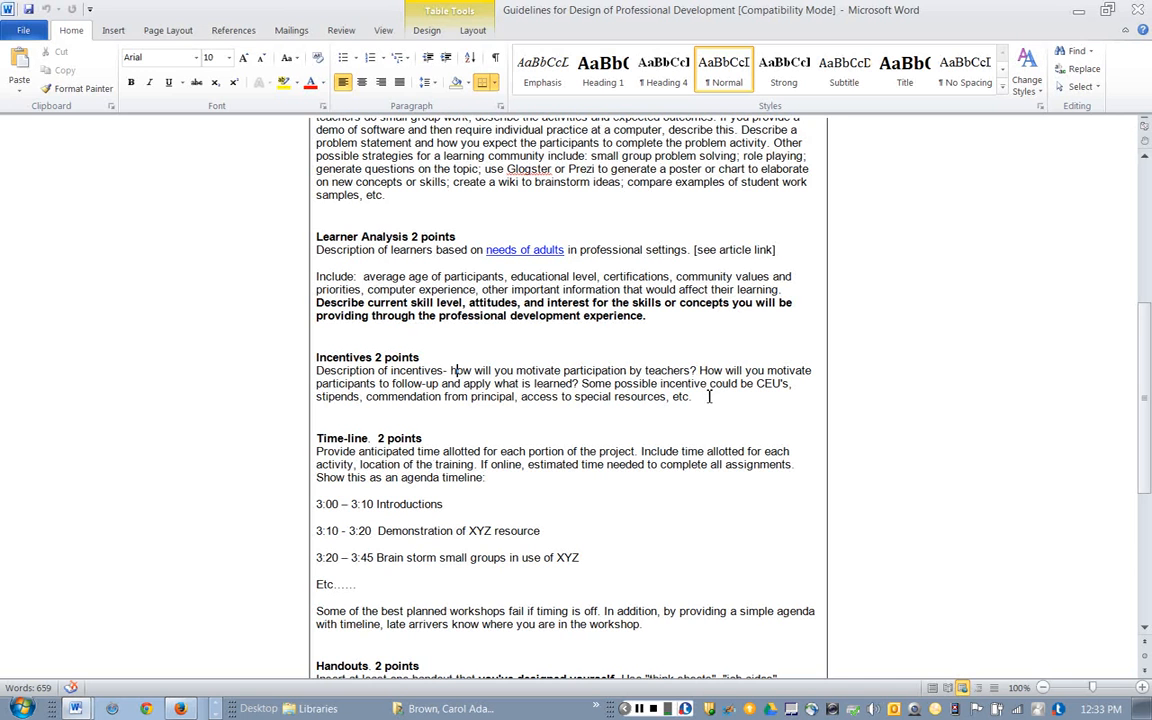
pyautogui.moveTo(700, 397)
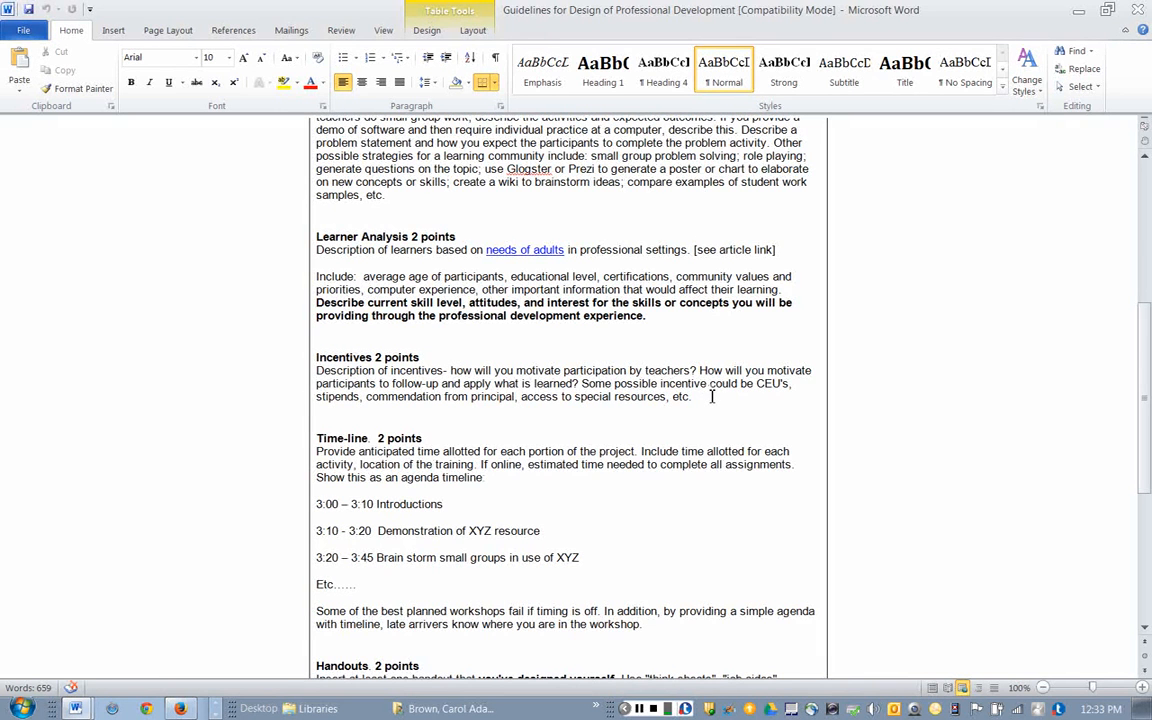
pyautogui.scroll(-3)
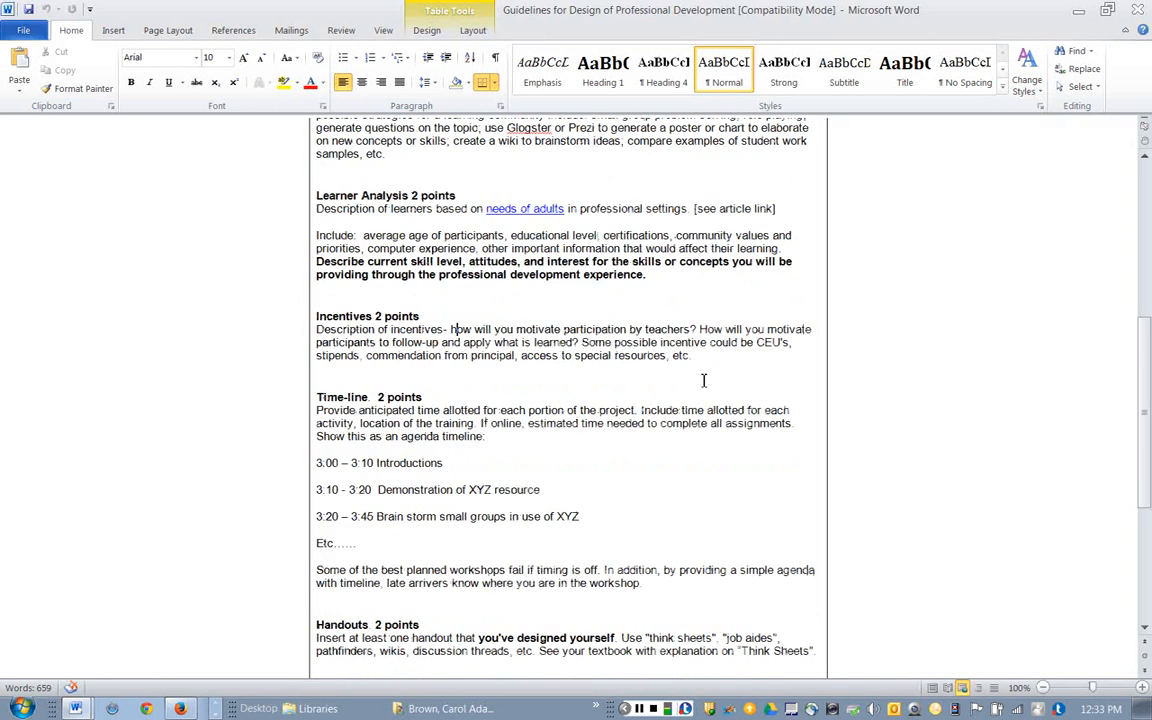
# - Scroll past Time-line and Handouts, dragging over text, down to Peer Review and Total points 20
pyautogui.scroll(-3)
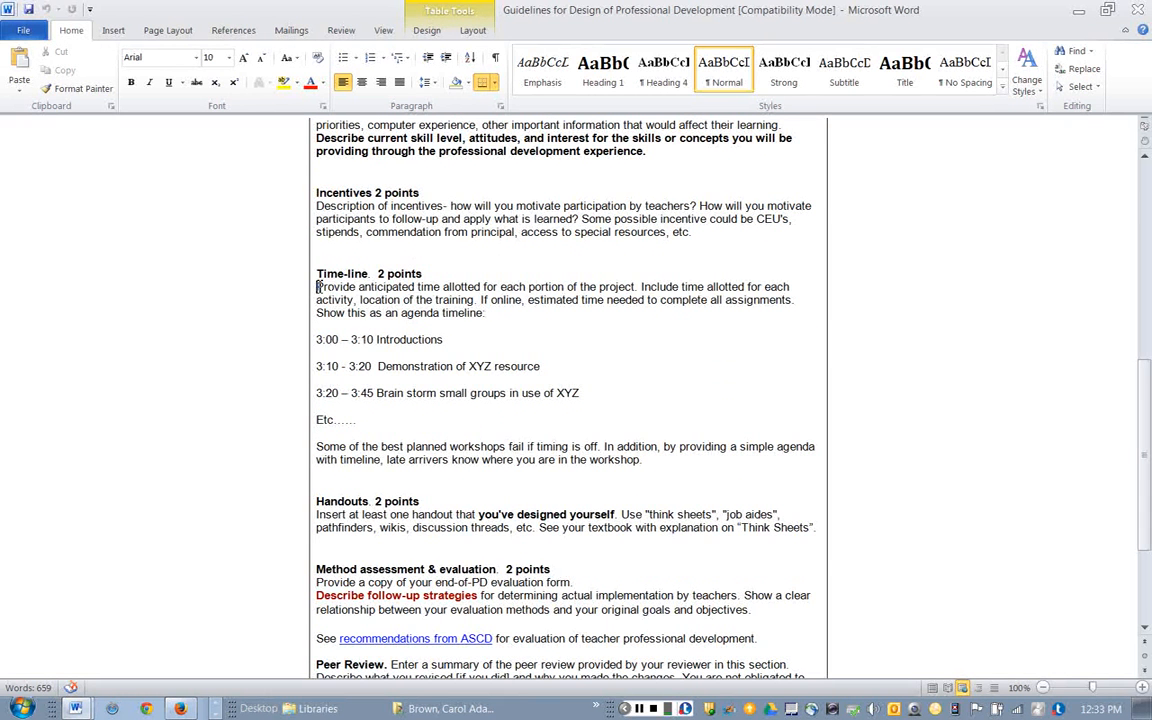
pyautogui.moveTo(317, 287); pyautogui.dragTo(365, 420)
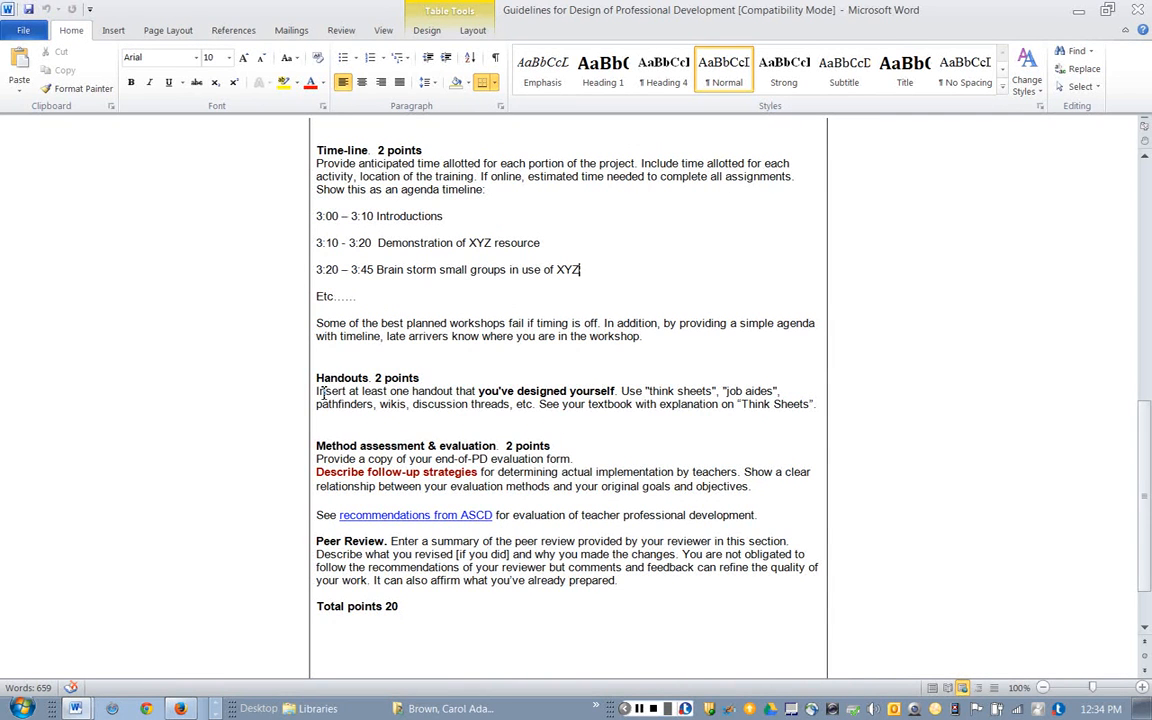
pyautogui.scroll(-3)
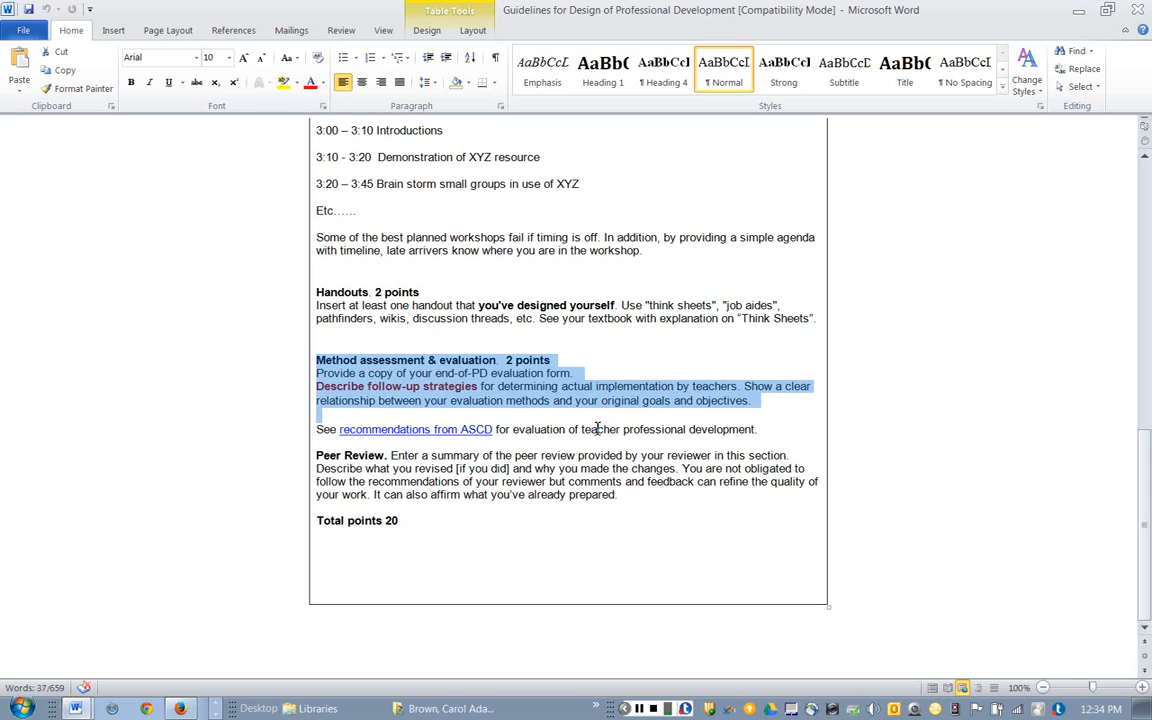
pyautogui.moveTo(597, 430)
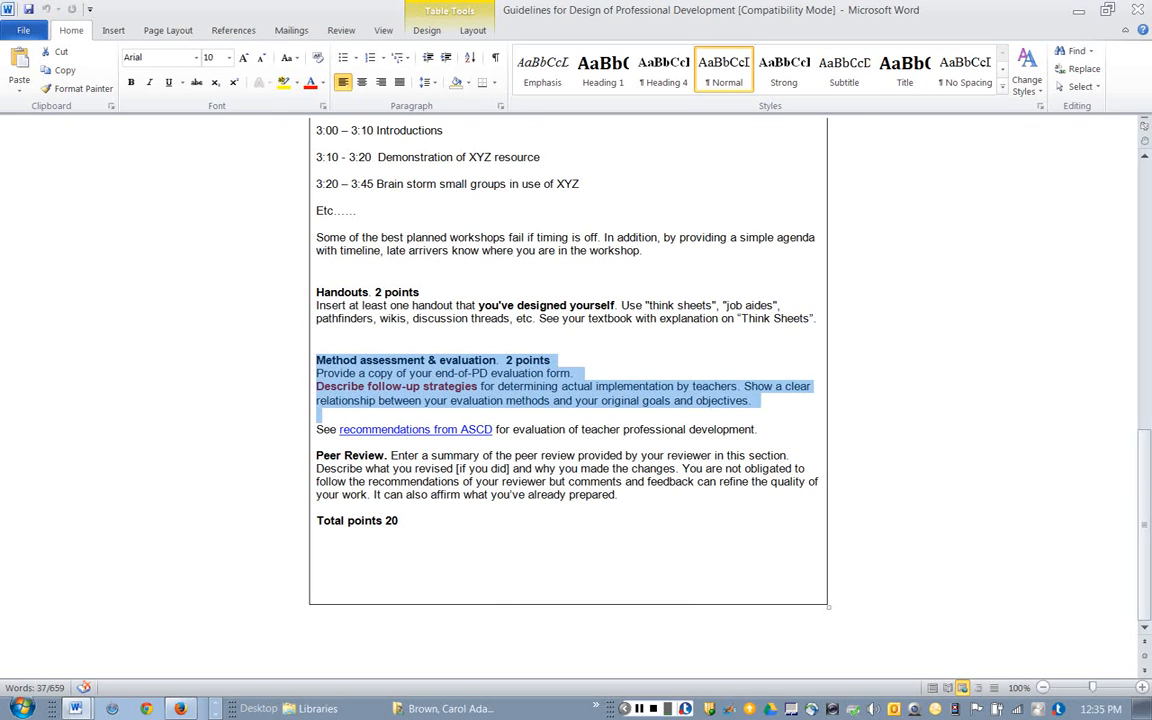
# - Deselect the highlighted Method assessment & evaluation section
pyautogui.click(600, 410)
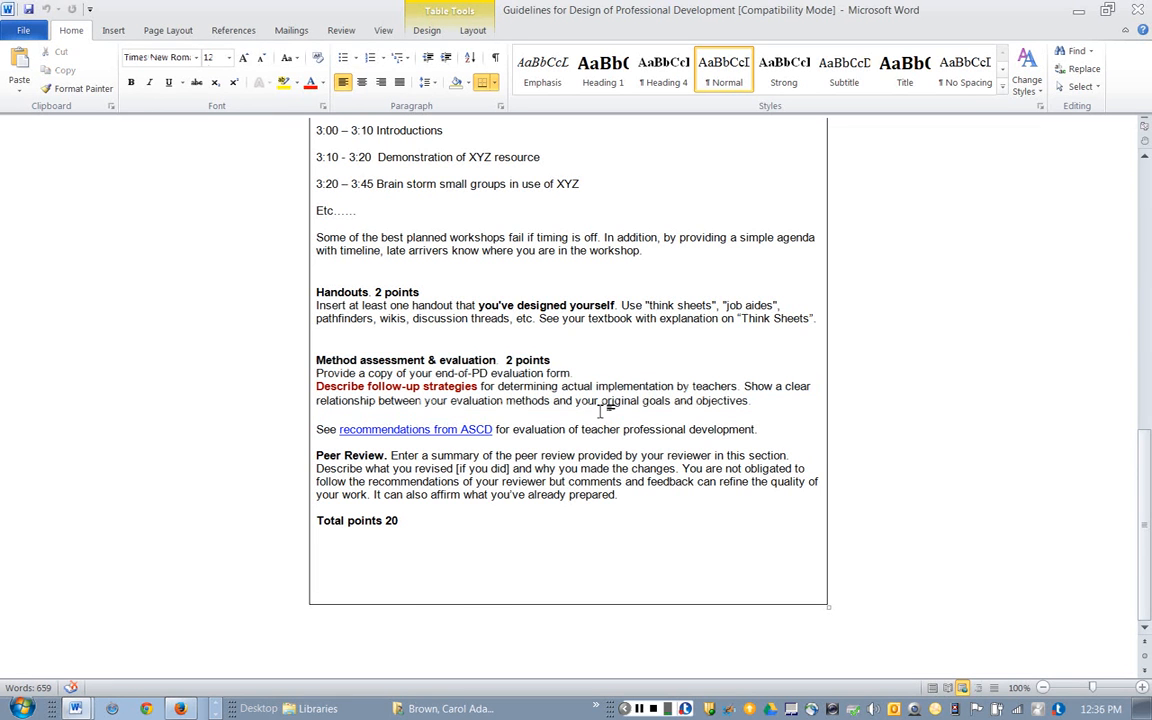
# - Place the cursor after the evaluation paragraph, scroll up, and switch to the Blackboard course page
pyautogui.click(317, 415)
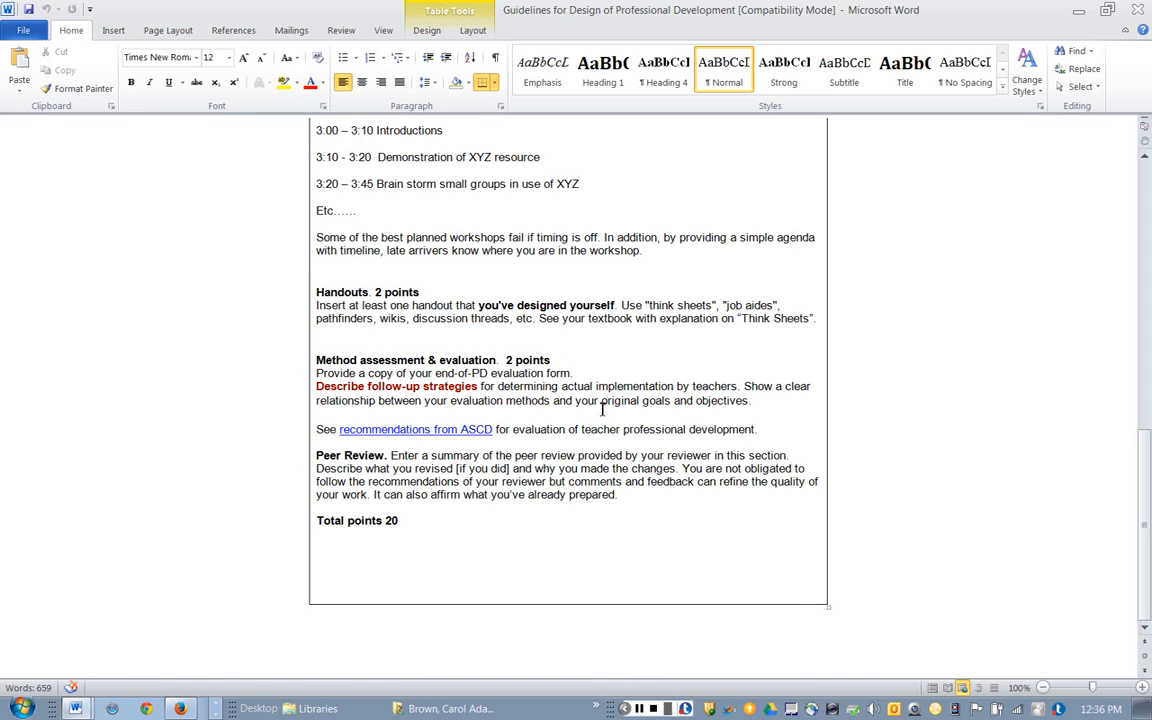
pyautogui.click(317, 415)
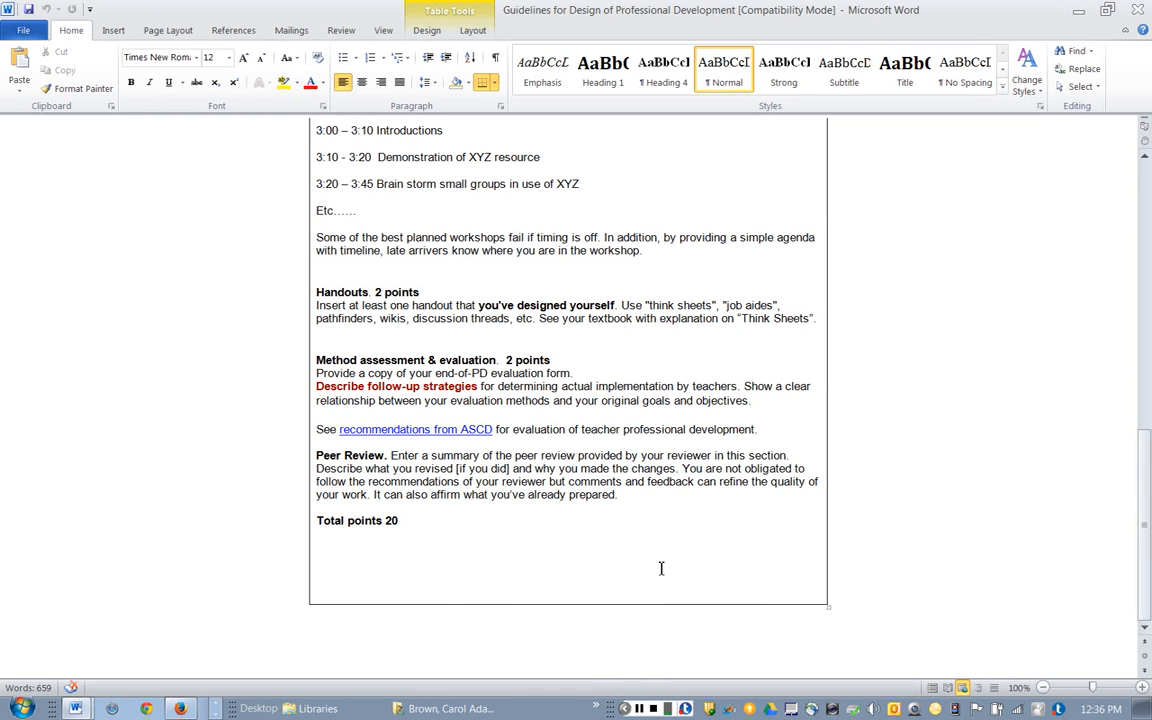
pyautogui.click(317, 415)
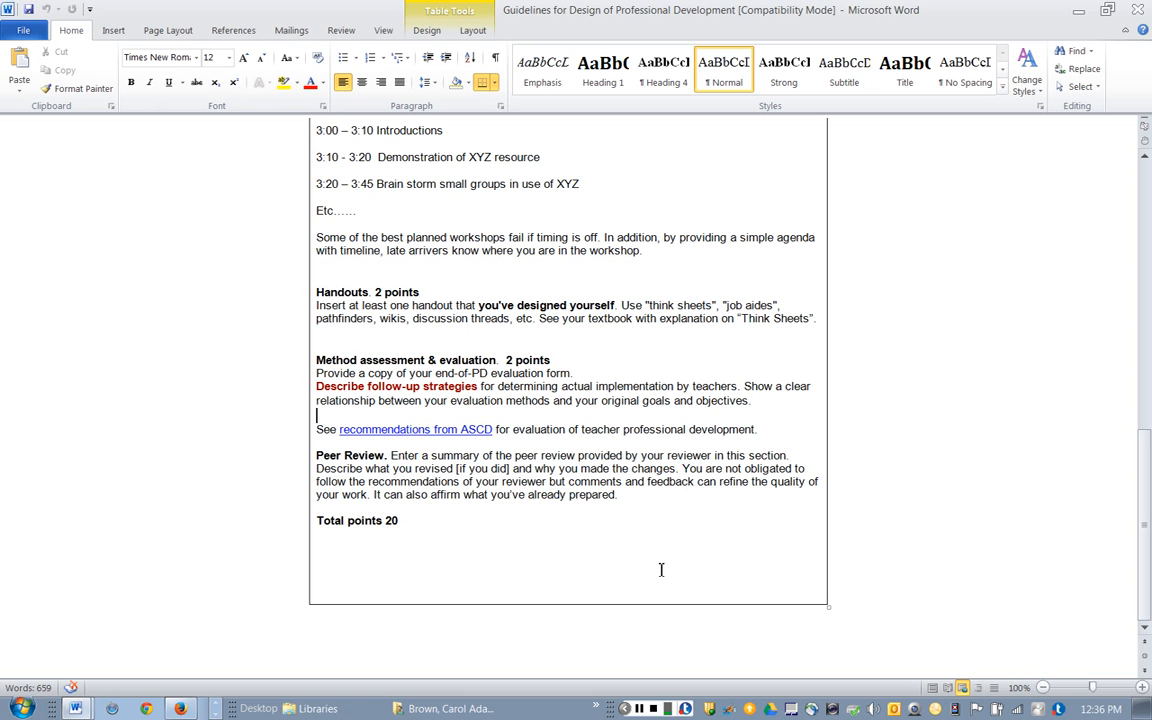
pyautogui.moveTo(738, 652)
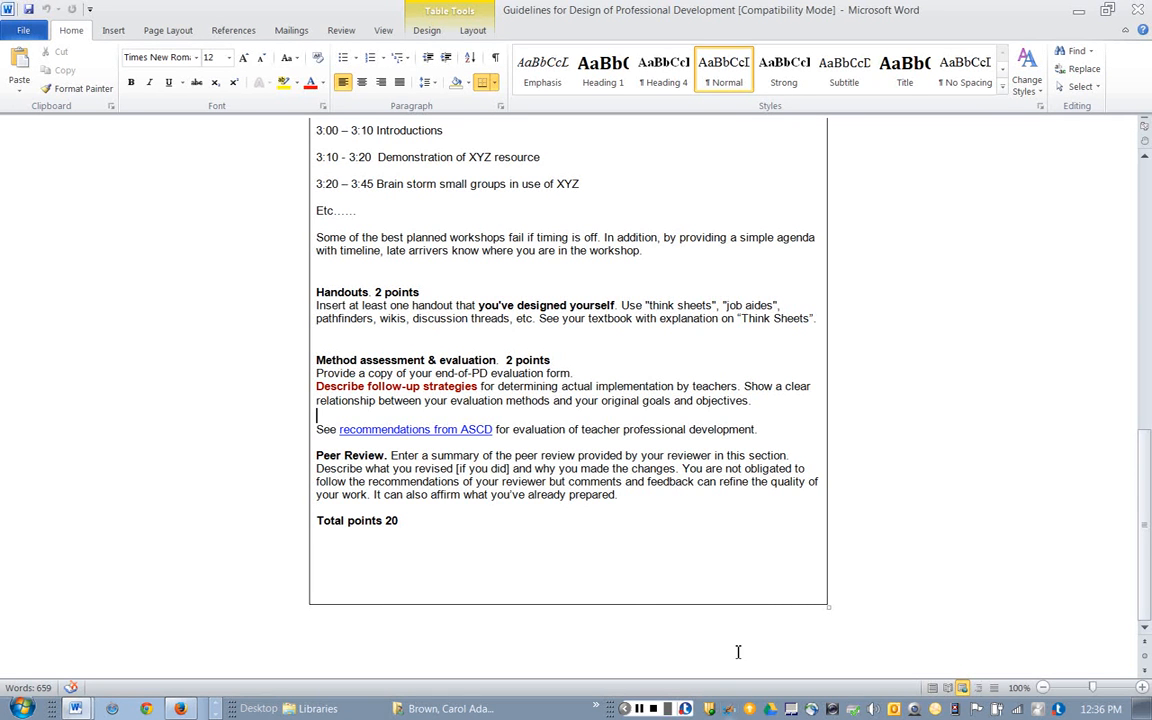
pyautogui.moveTo(794, 605)
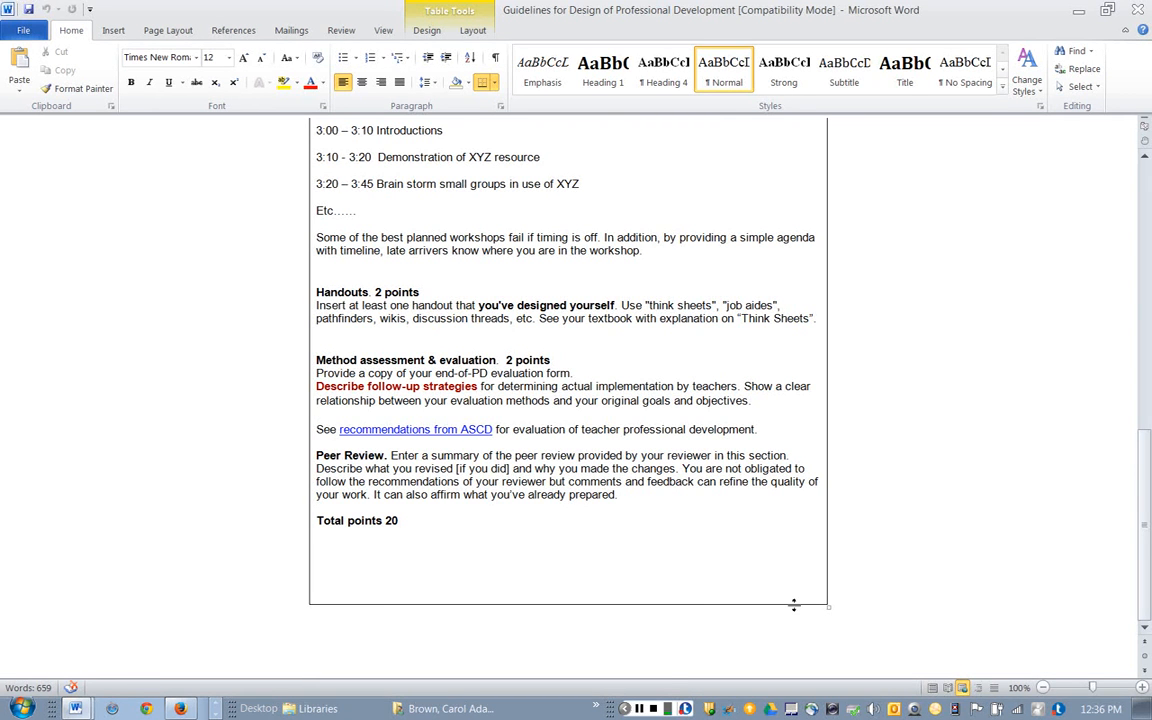
pyautogui.scroll(3)
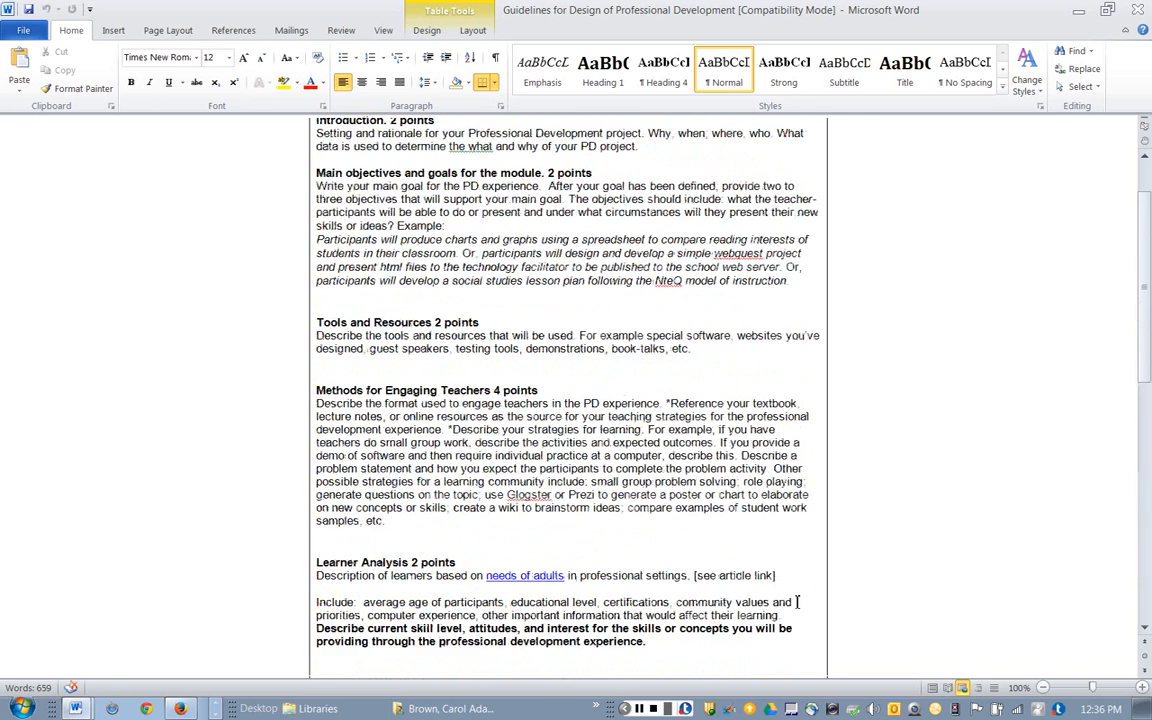
pyautogui.scroll(3)
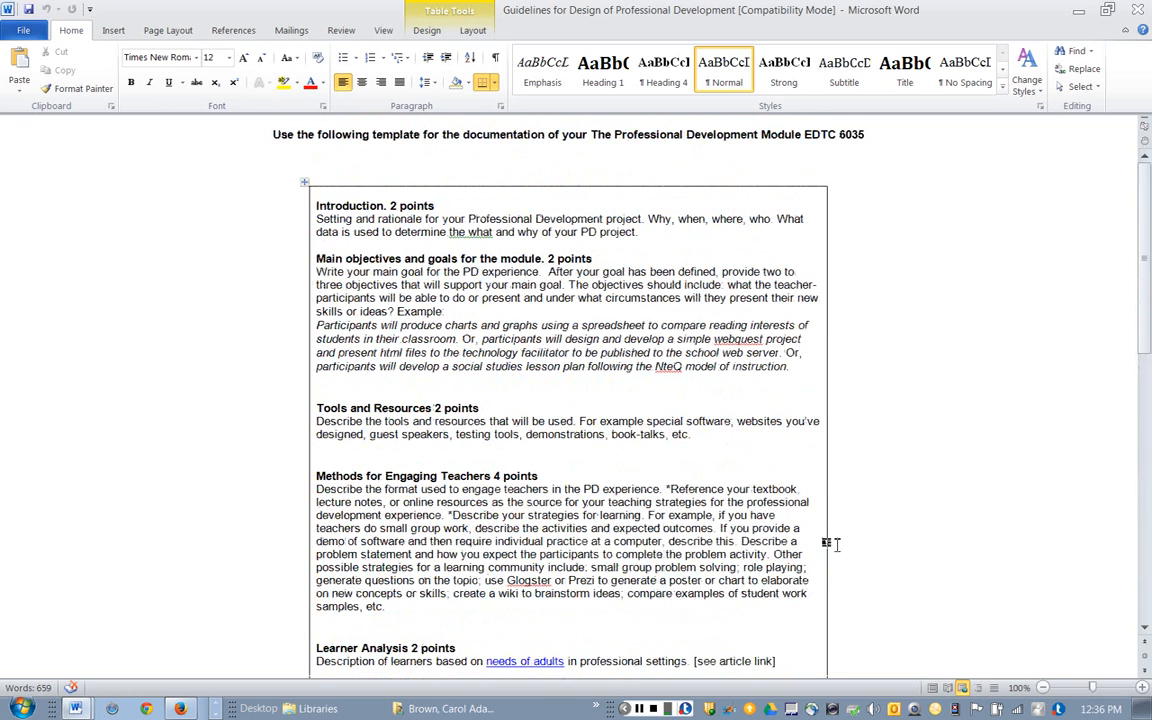
pyautogui.click(178, 708)
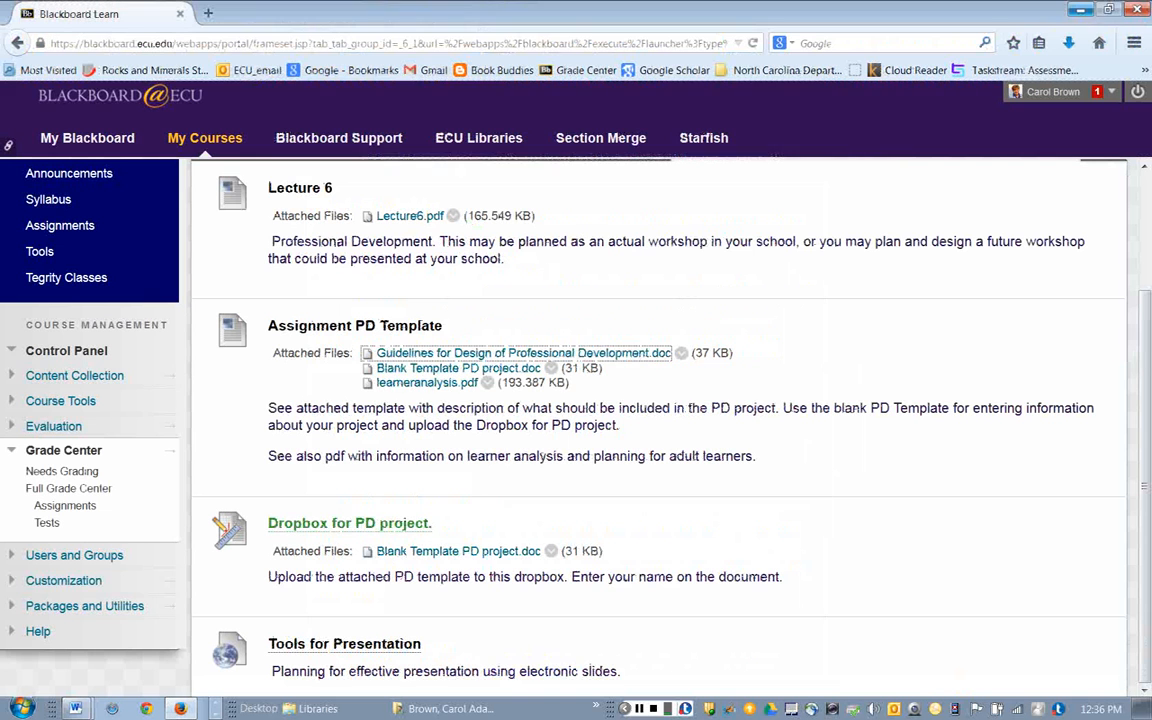